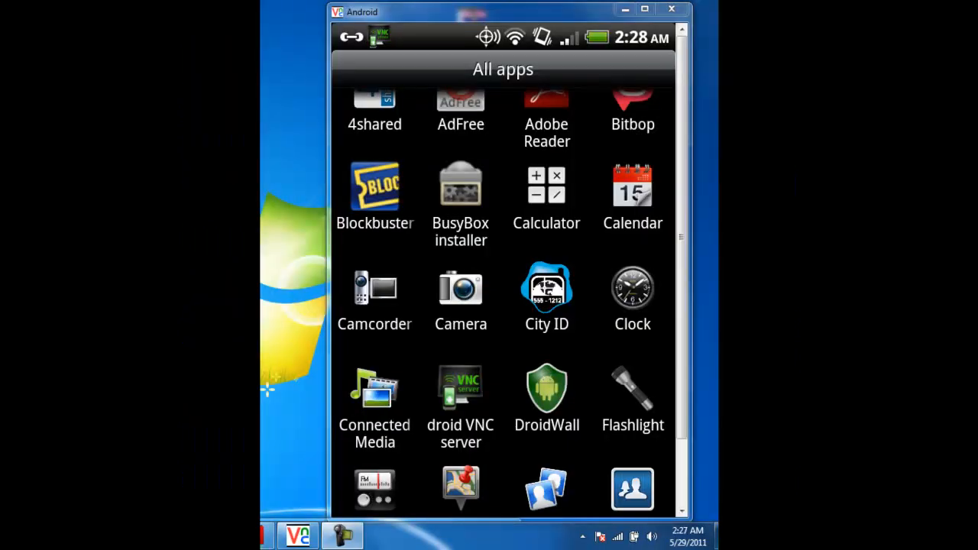
- Scroll the All apps drawer to the MyBackup Pro icon and launch it
scroll("down", 3)
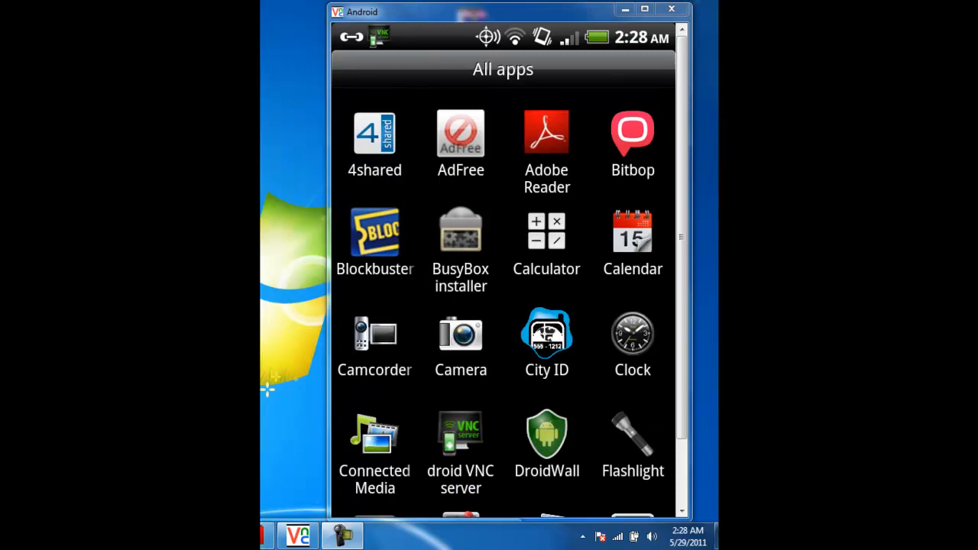
scroll("down", 3)
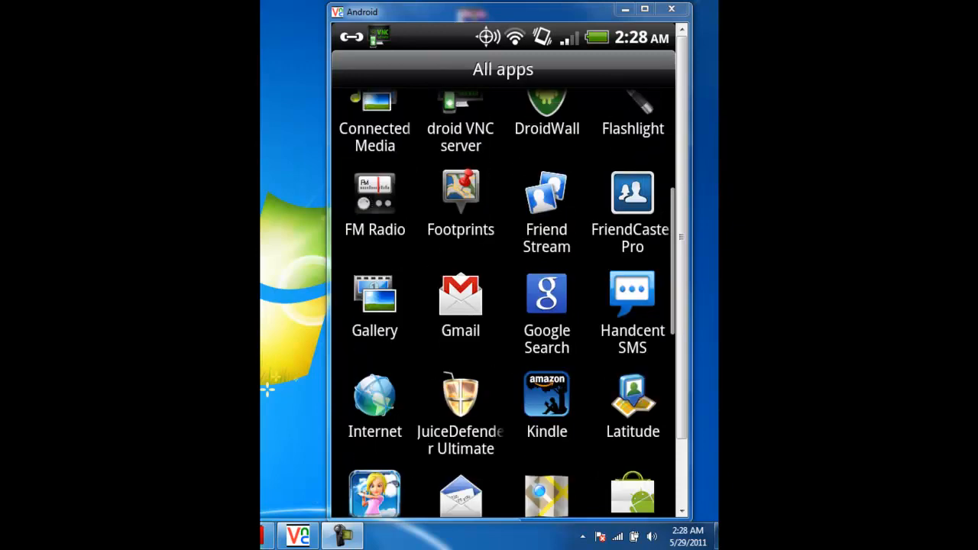
scroll("up", 3)
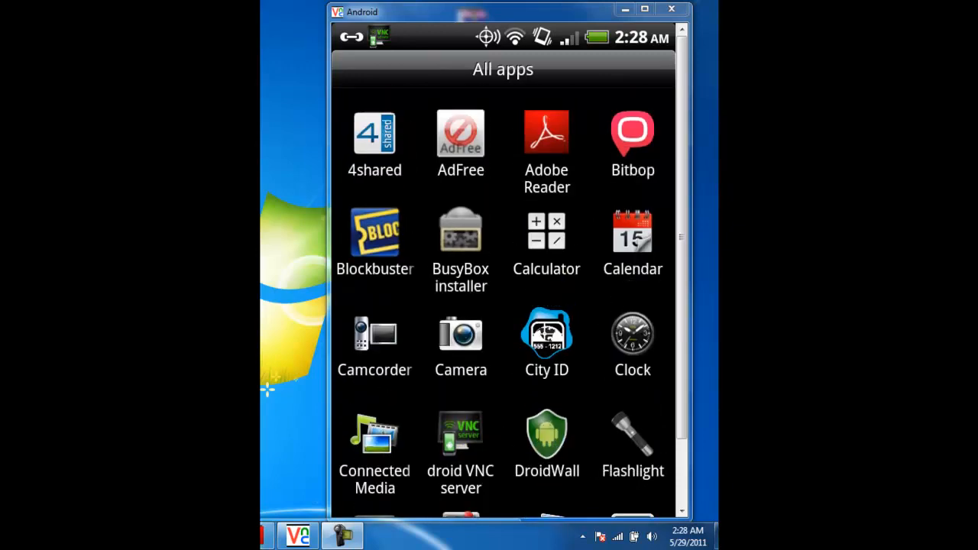
scroll("down", 3)
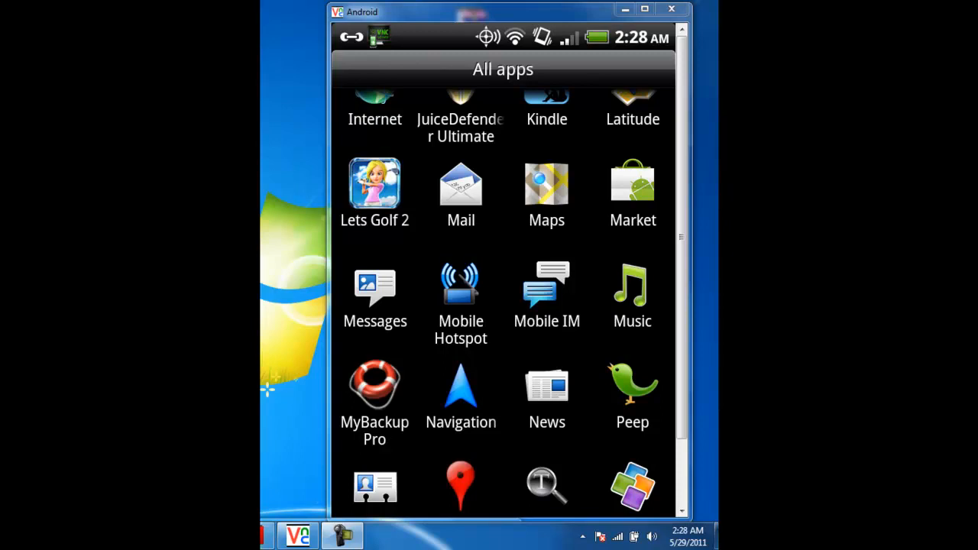
left_click(375, 385)
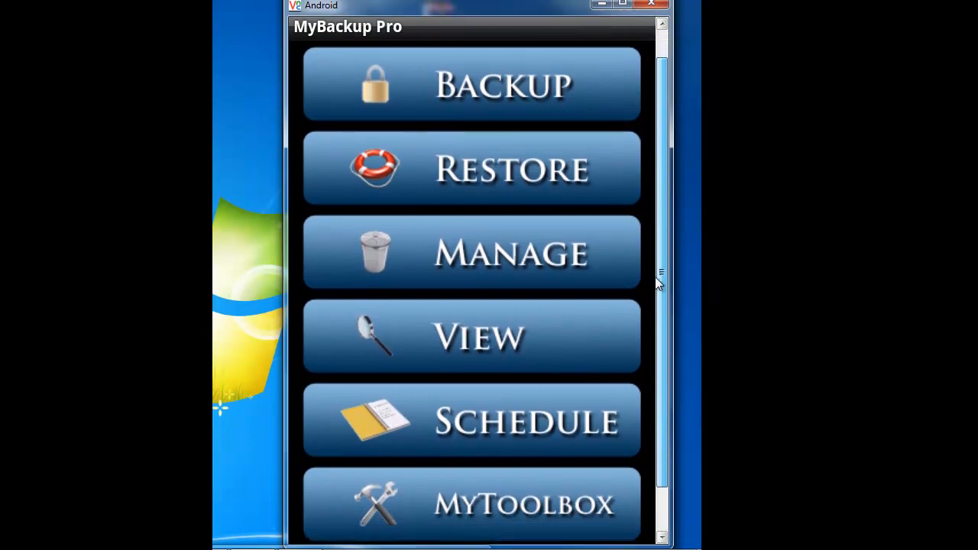
scroll("down", 3)
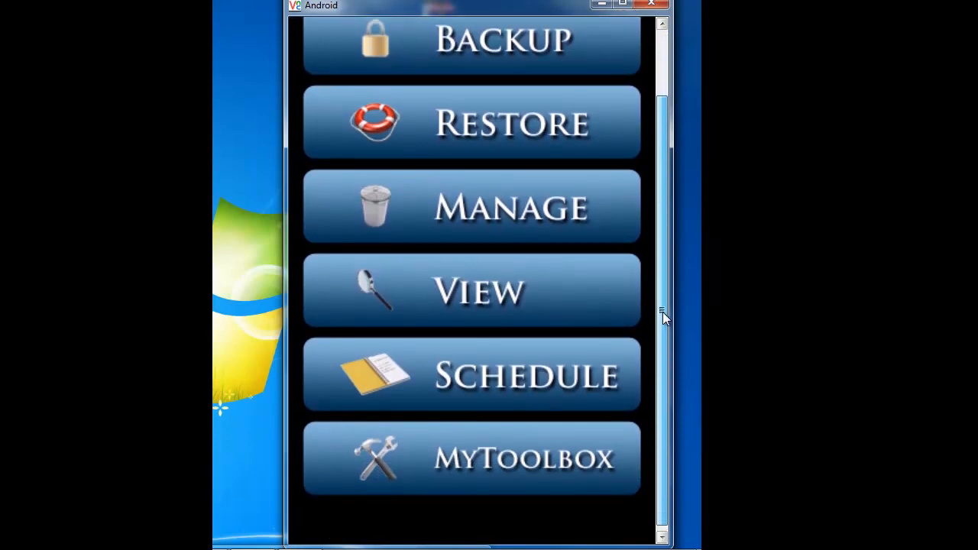
scroll("down", 3)
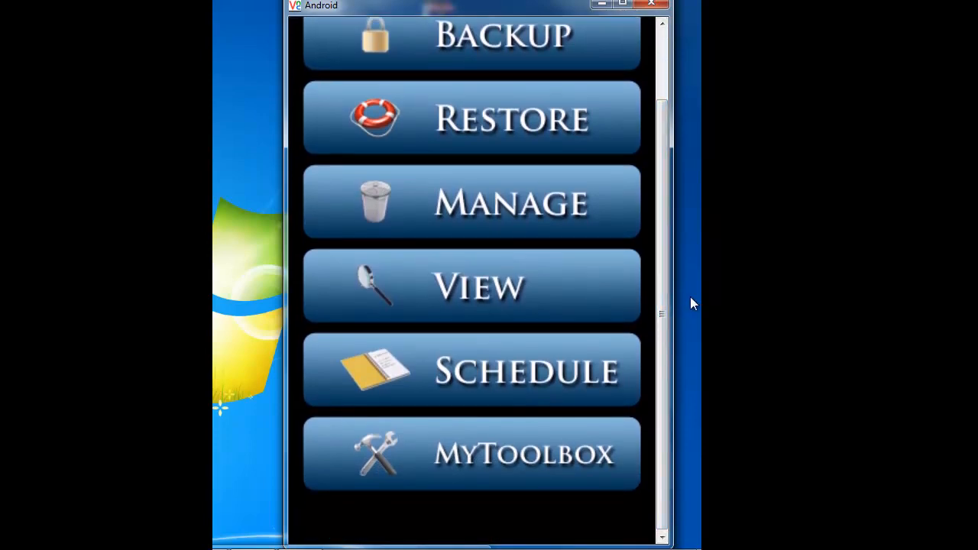
scroll("up", 3)
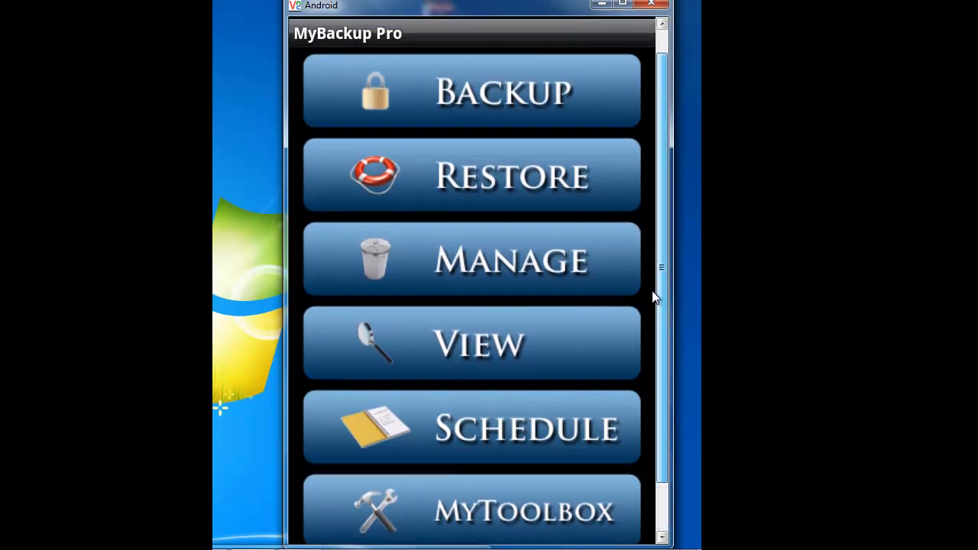
left_click(471, 90)
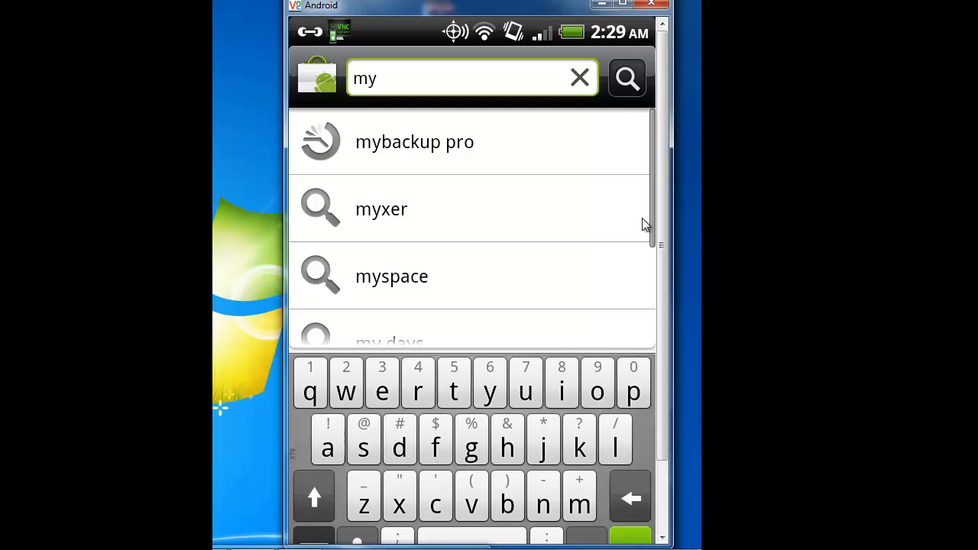
- Search Market for 'mybackup pro' and review the free MyBackup trial listing
left_click(414, 141)
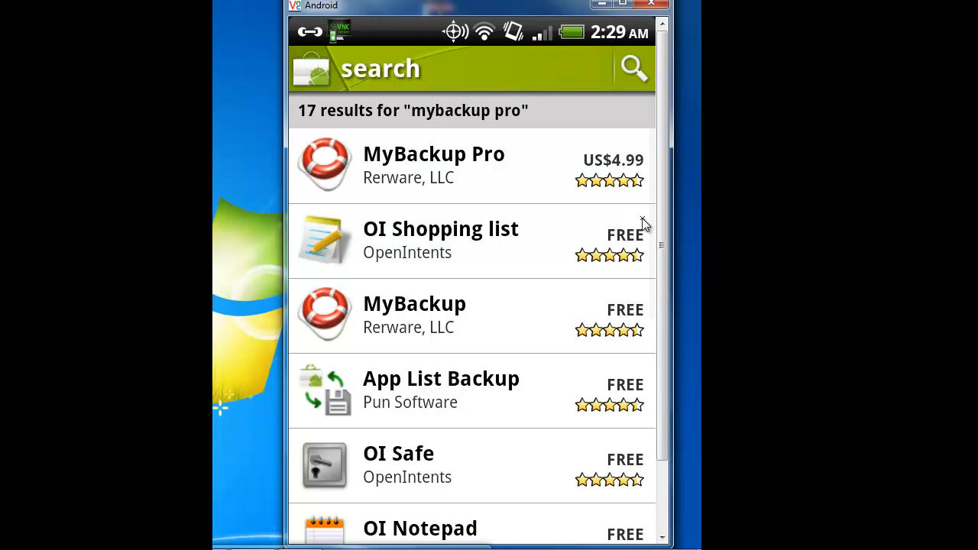
left_click(415, 315)
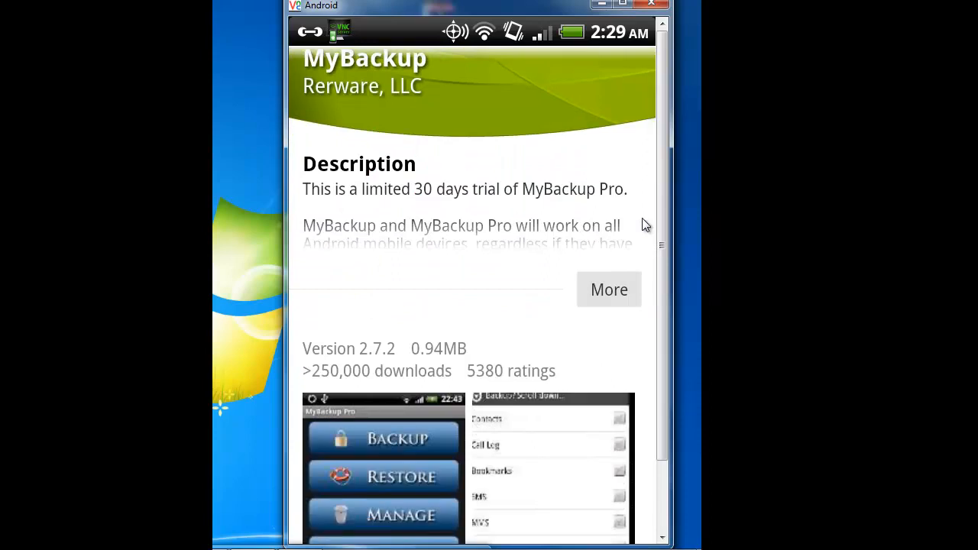
scroll("down", 3)
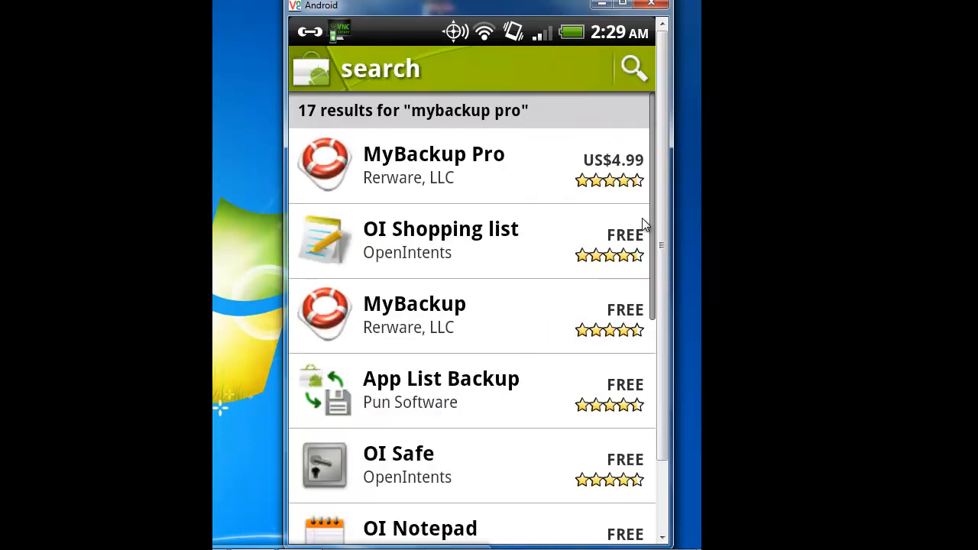
- Review the paid MyBackup Pro listing down to its recent changes notes
left_click(434, 165)
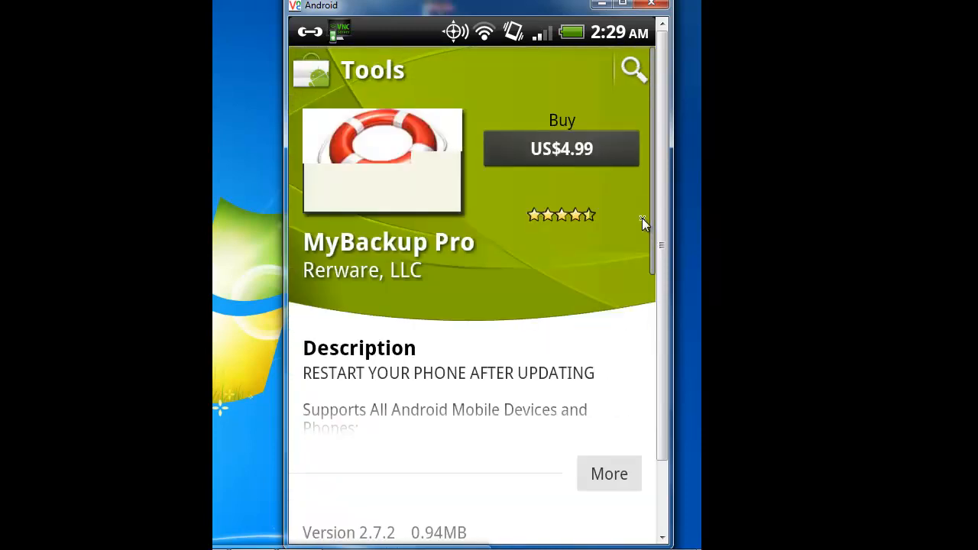
scroll("down", 3)
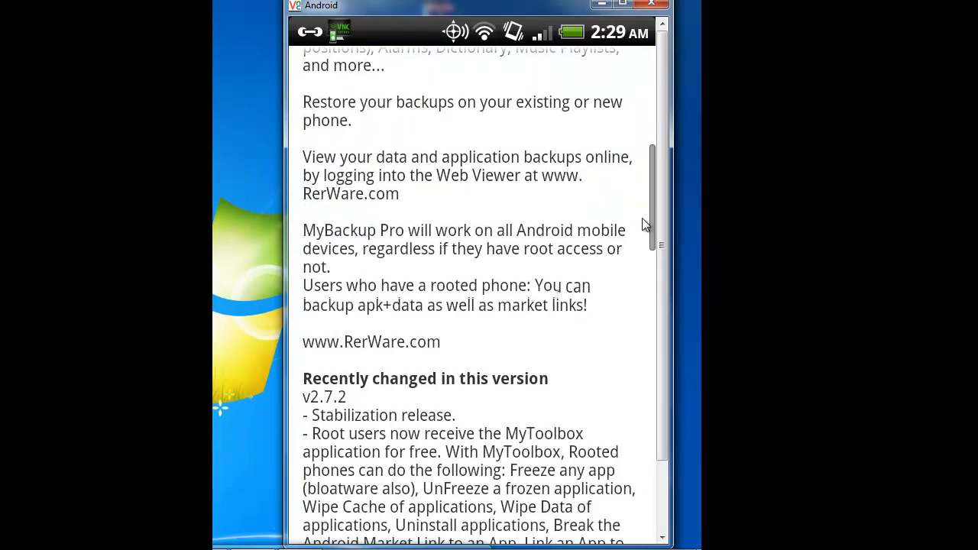
scroll("down", 3)
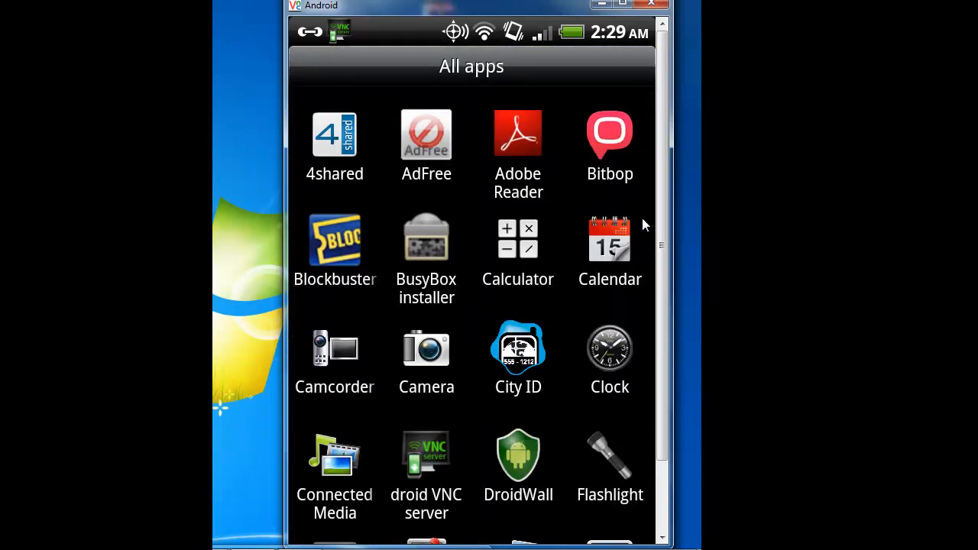
- Launch 4shared and scroll My 4shared files down to the MyBackup Pro apk and zip files
left_click(333, 135)
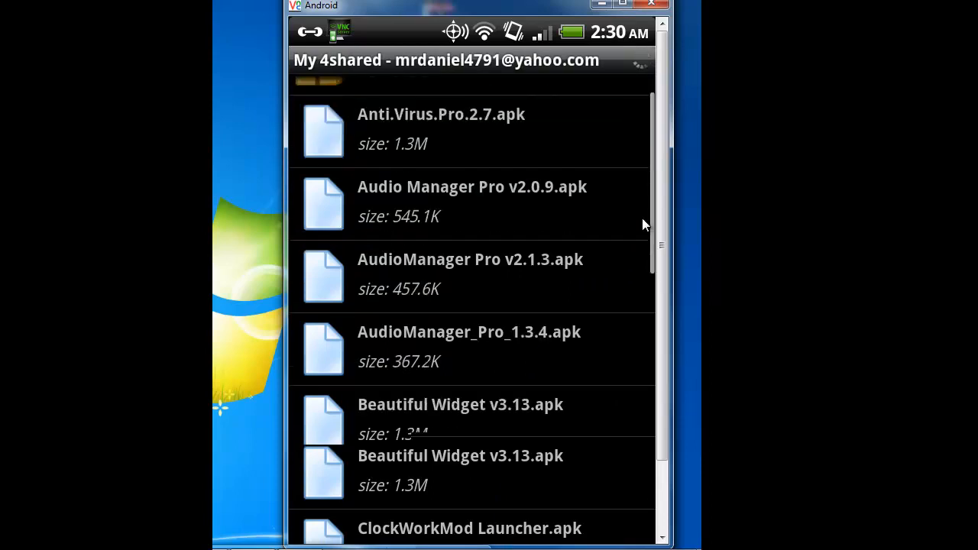
scroll("down", 3)
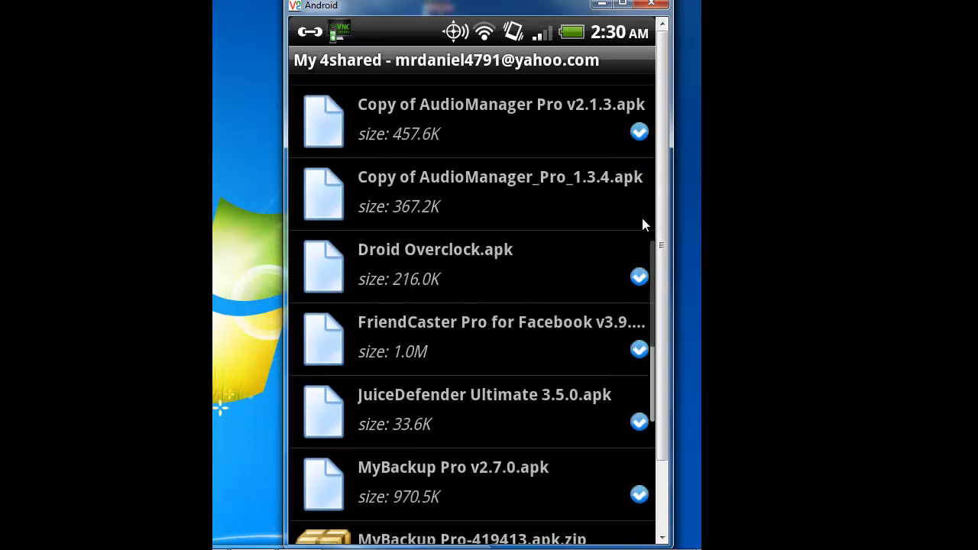
scroll("down", 3)
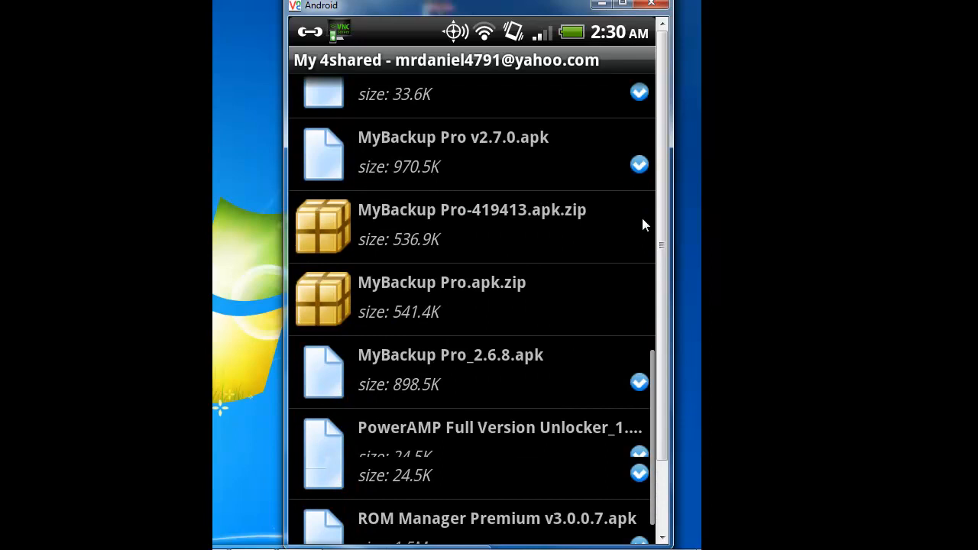
scroll("down", 3)
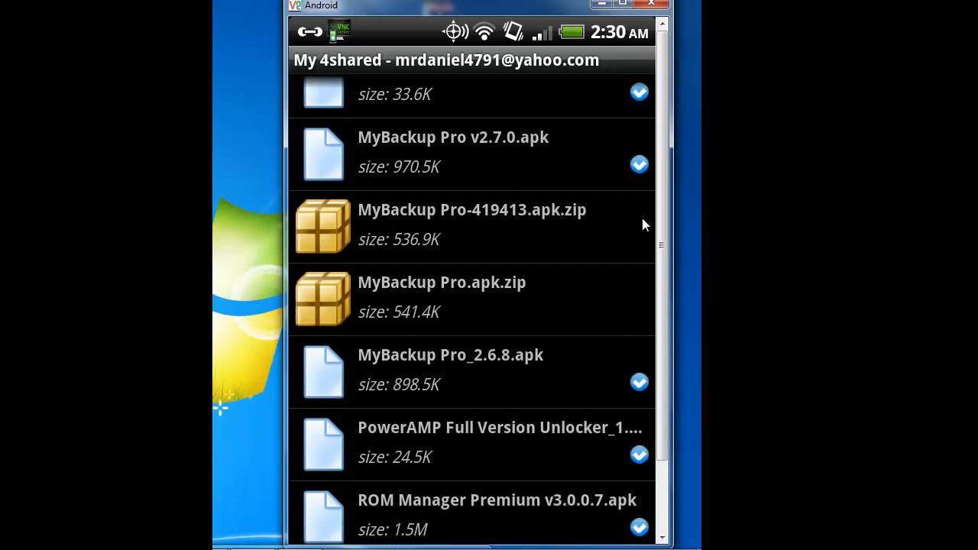
scroll("down", 3)
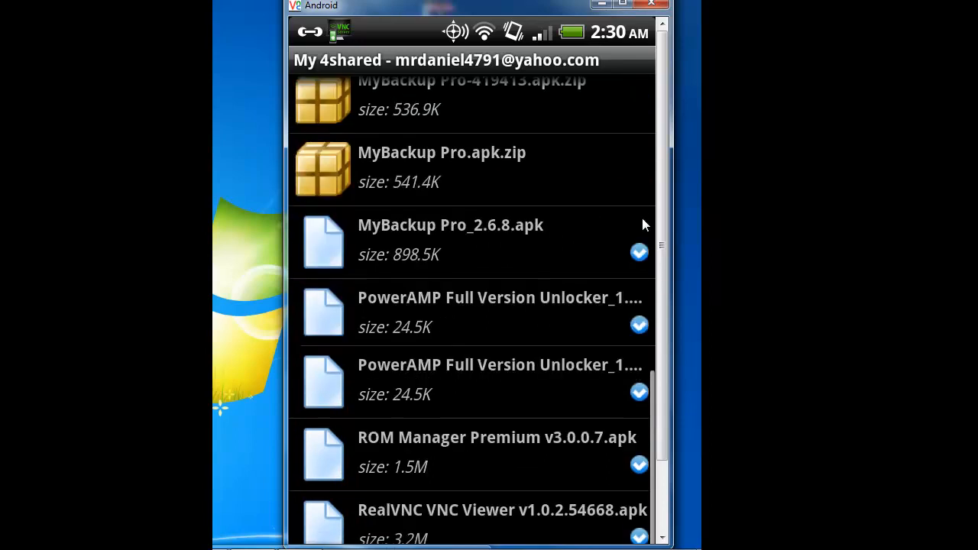
scroll("down", 3)
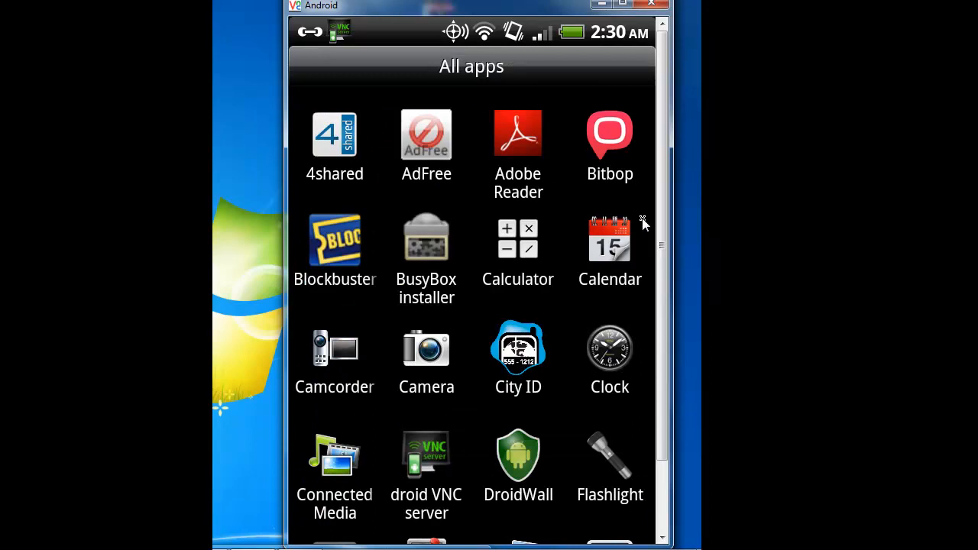
mouse_move(645, 223)
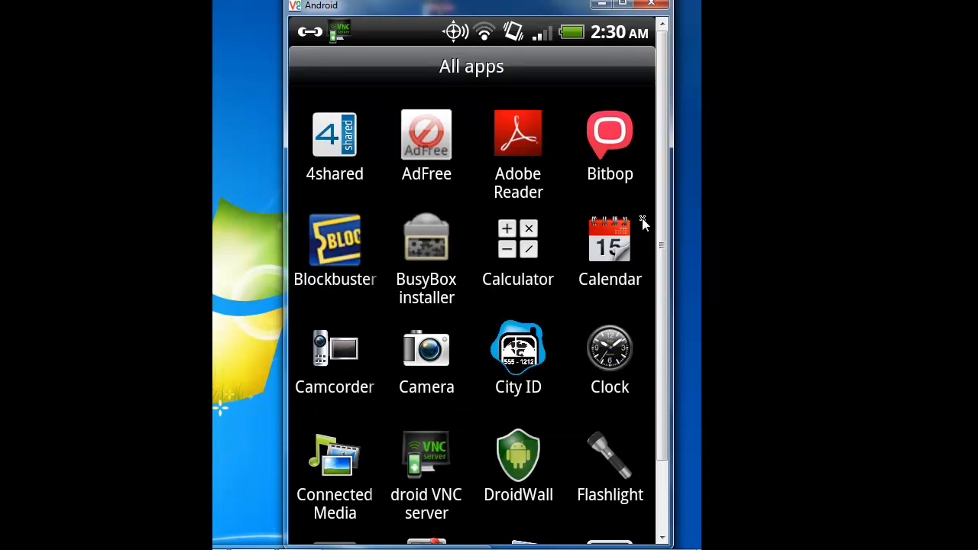
mouse_move(645, 223)
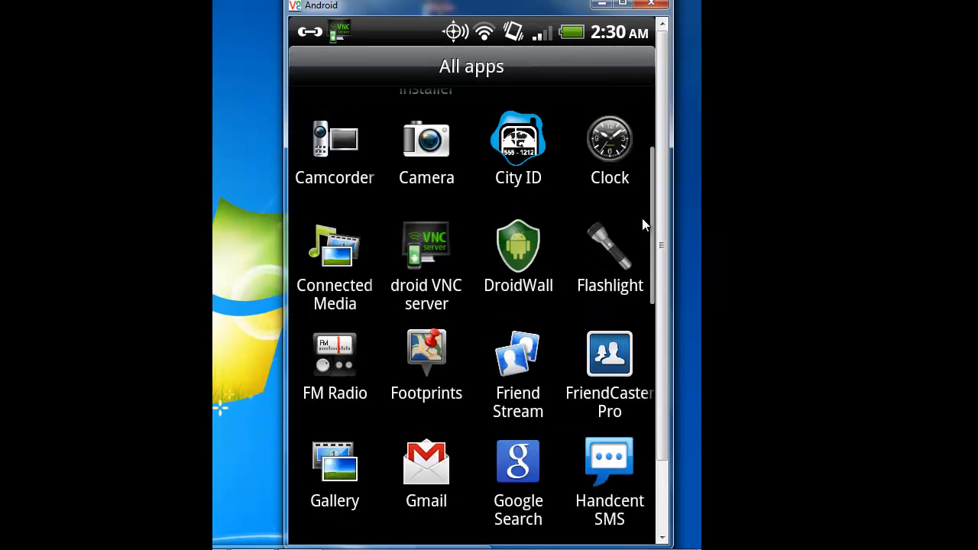
- Scroll down through the app icons in the All apps drawer
scroll("down", 3)
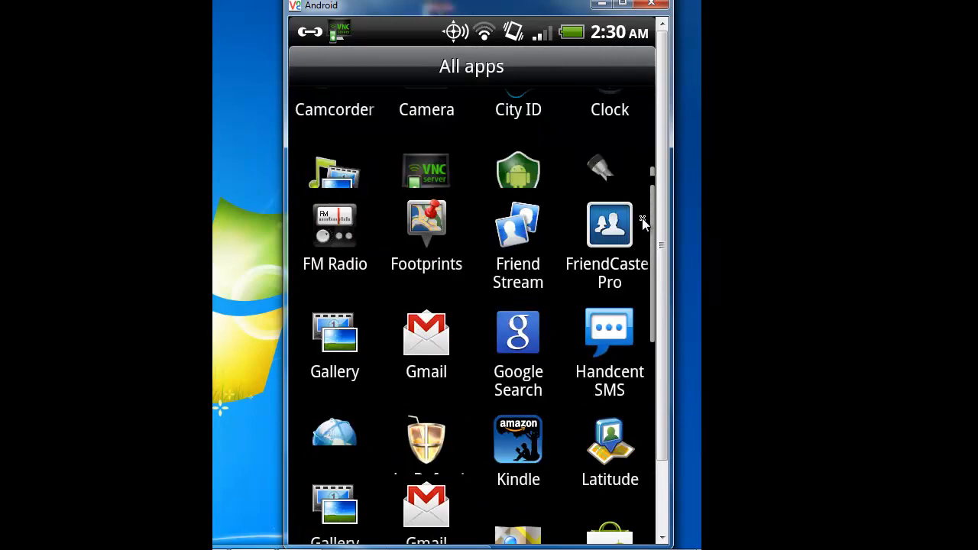
scroll("down", 3)
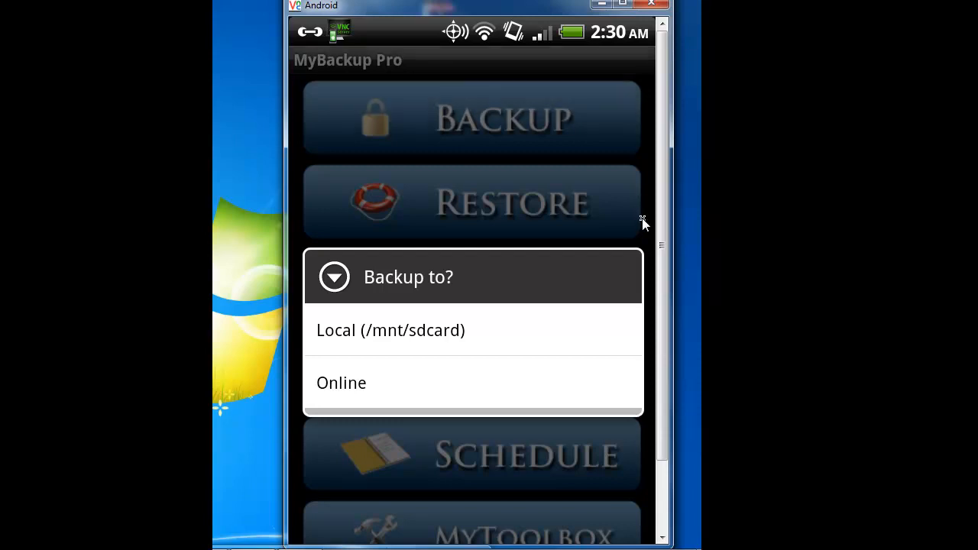
left_click(341, 382)
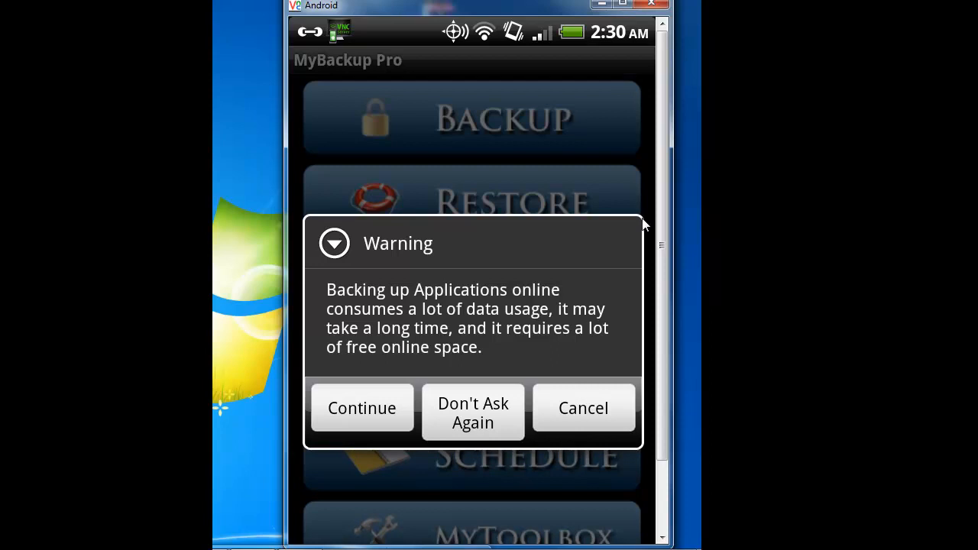
mouse_move(642, 221)
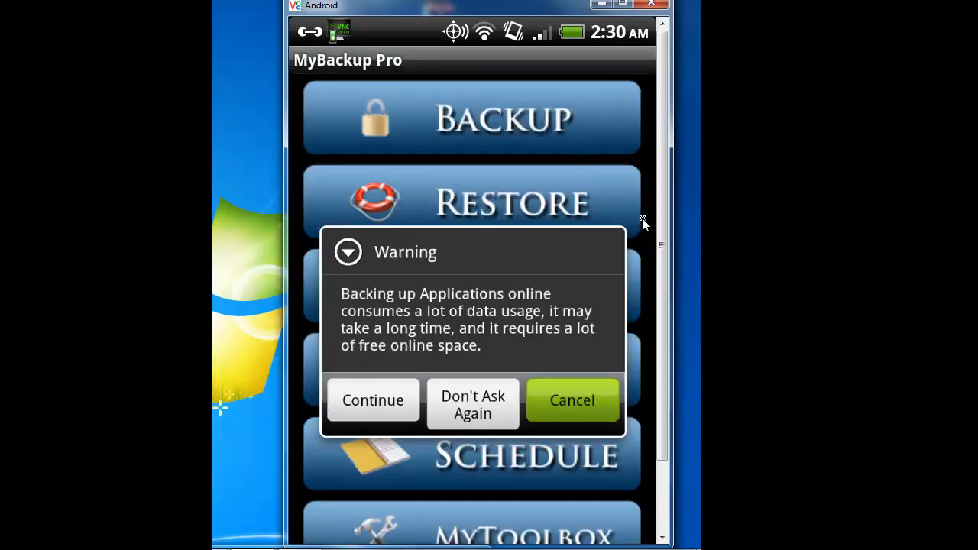
left_click(373, 400)
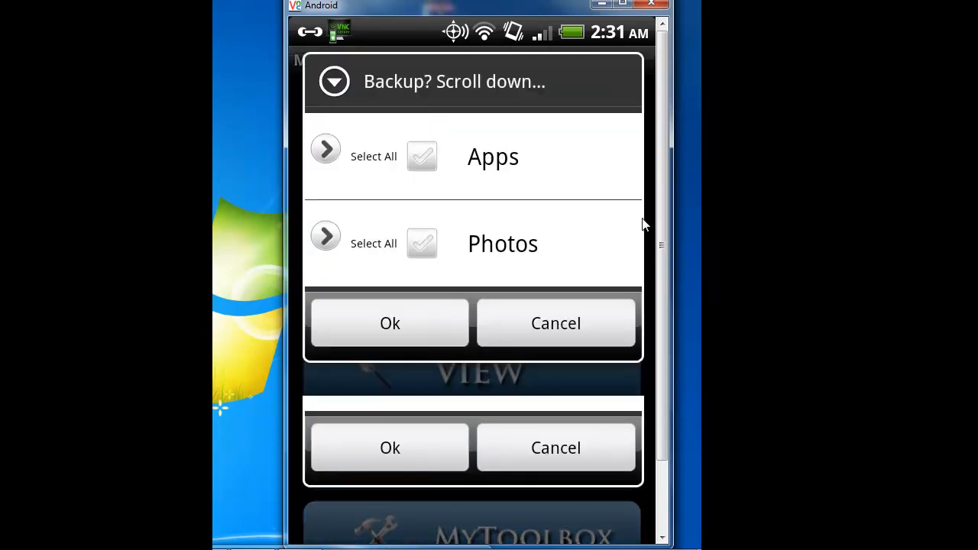
left_click(325, 148)
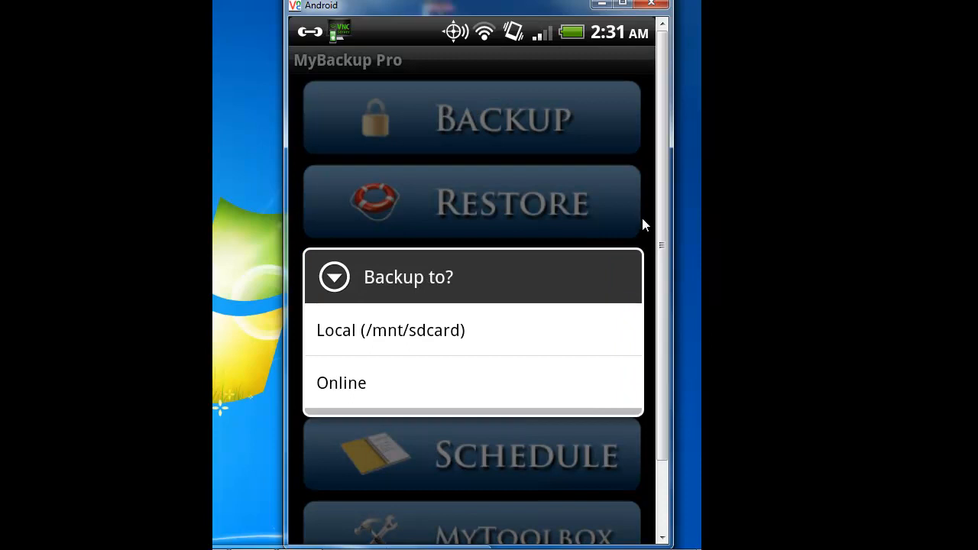
- Choose Local (/mnt/sdcard) and review the Backup? checklist from Contacts to Music PlayList
left_click(389, 330)
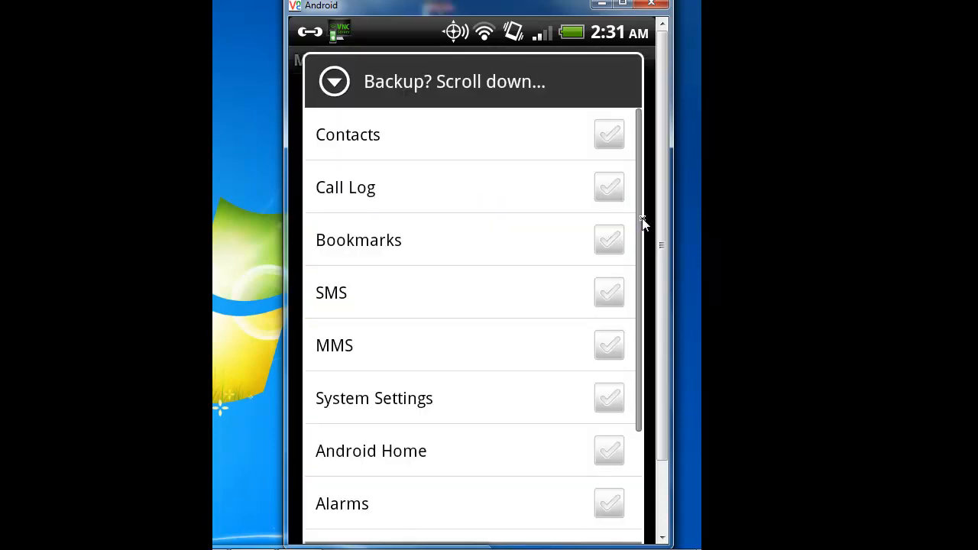
scroll("down", 3)
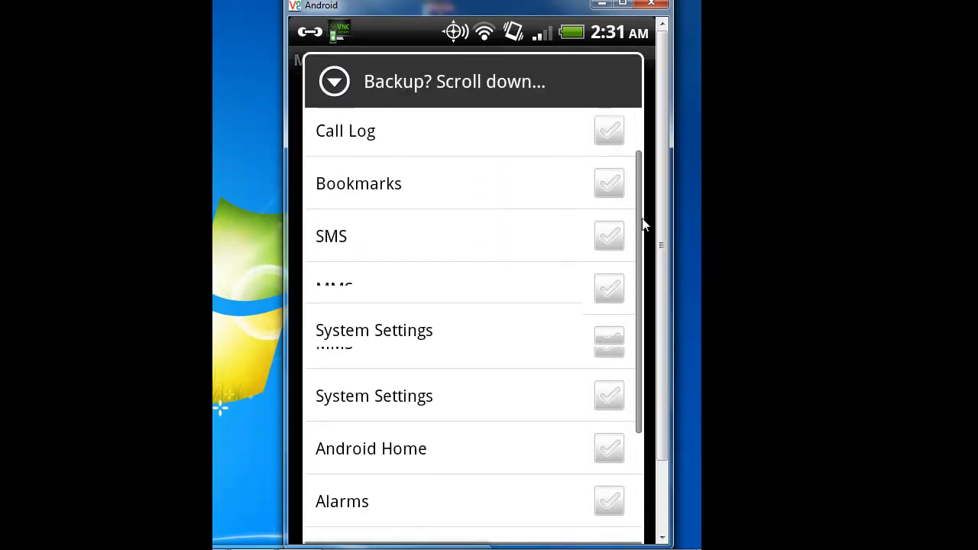
scroll("down", 3)
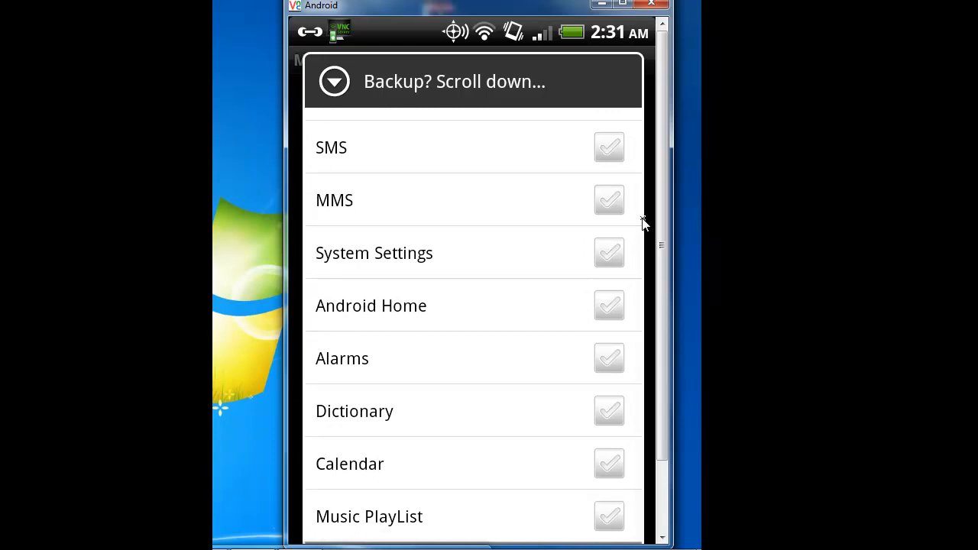
scroll("up", 3)
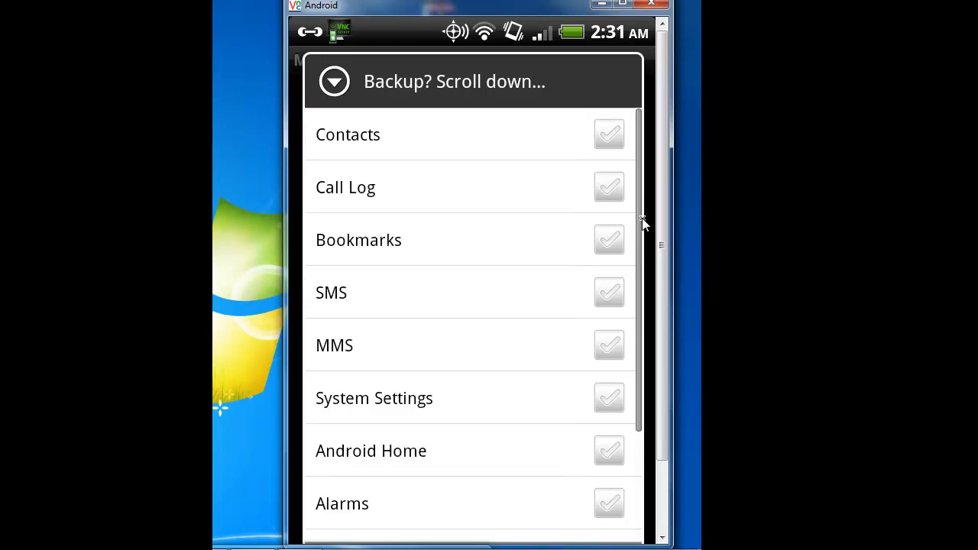
scroll("down", 3)
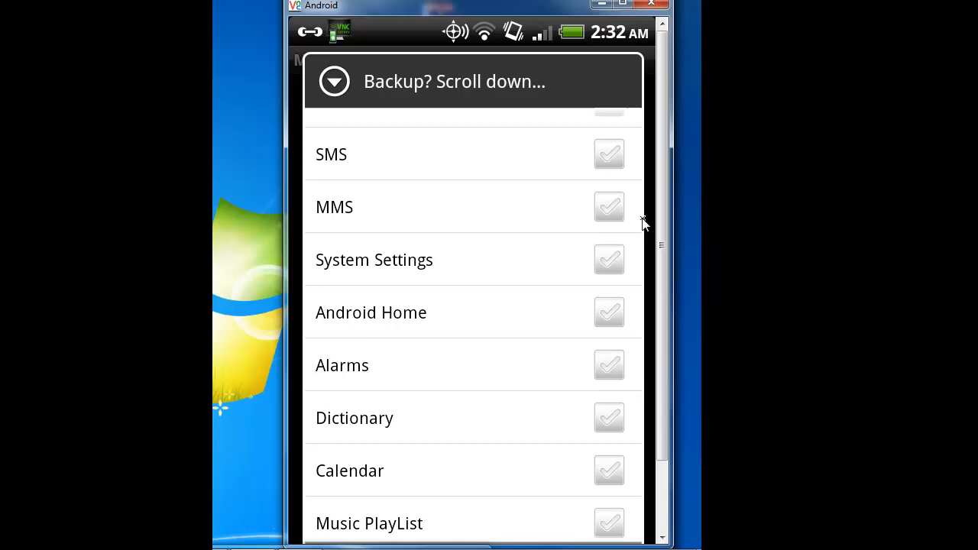
scroll("up", 3)
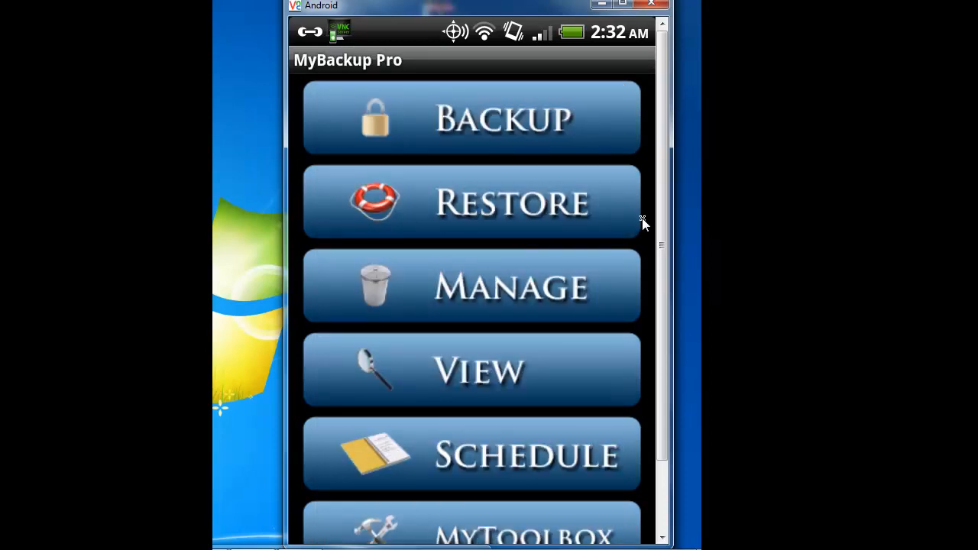
- Under Manage choose Local (/mnt/sdcard) to list backup sets Sched_2011_05_28 and Data_2011_05_28
left_click(470, 201)
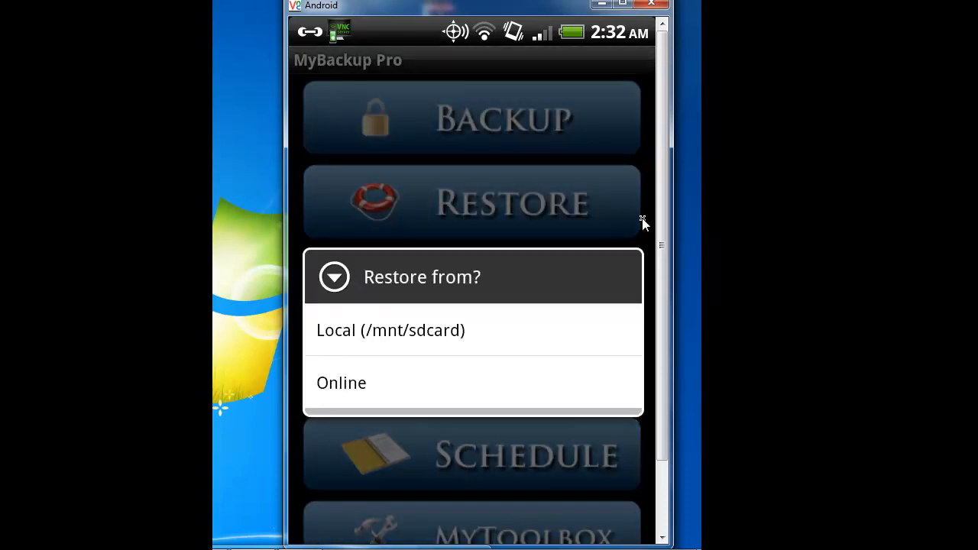
left_click(391, 330)
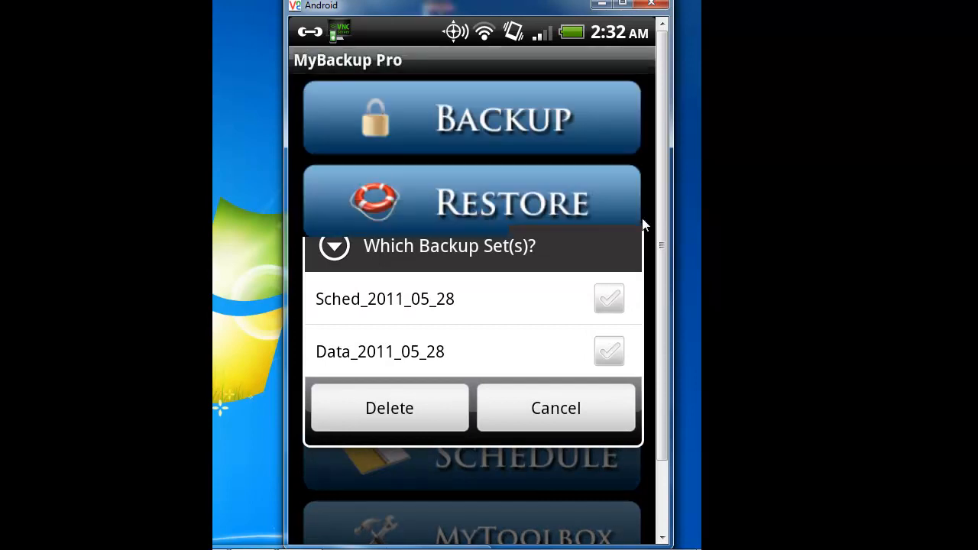
- Review the daily 23:00 schedule and its last backup log, then remove the schedule
left_click(556, 406)
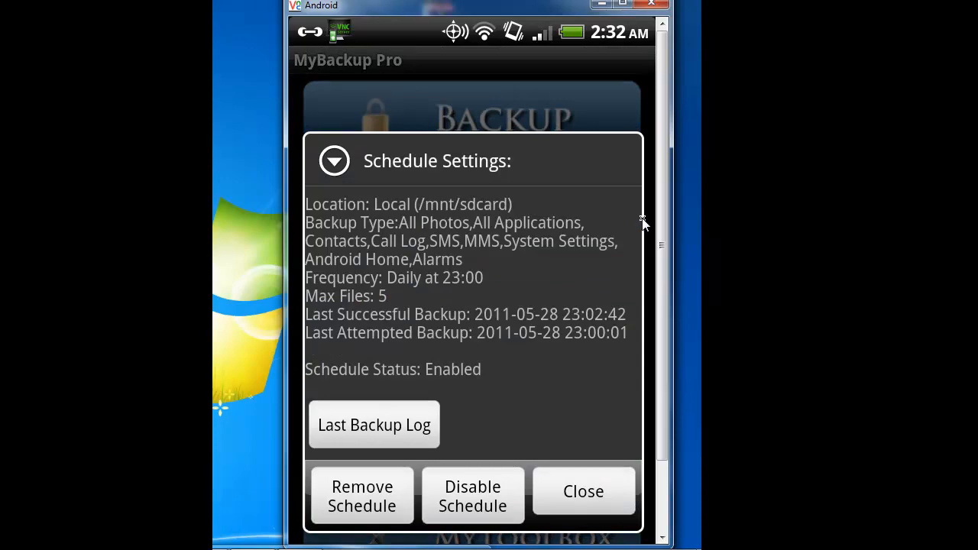
left_click(373, 425)
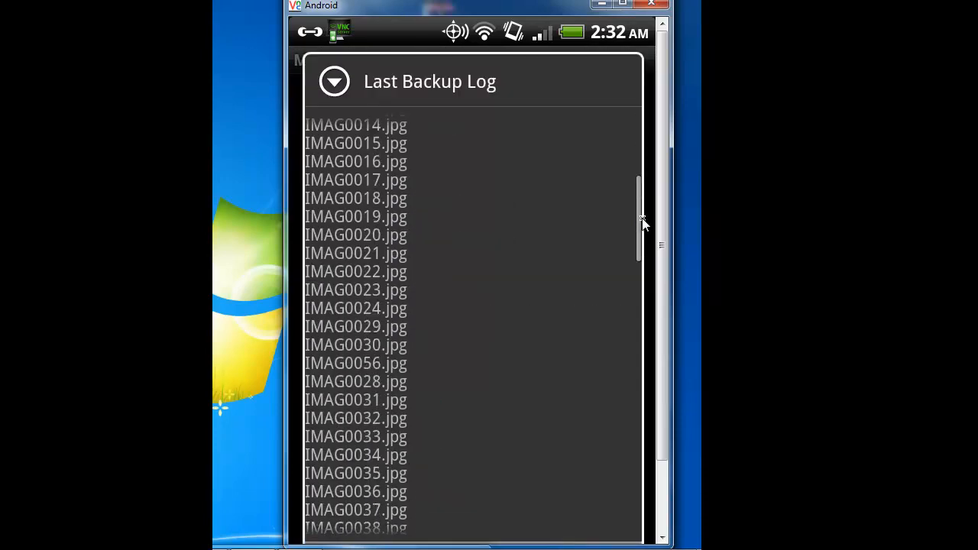
scroll("down", 3)
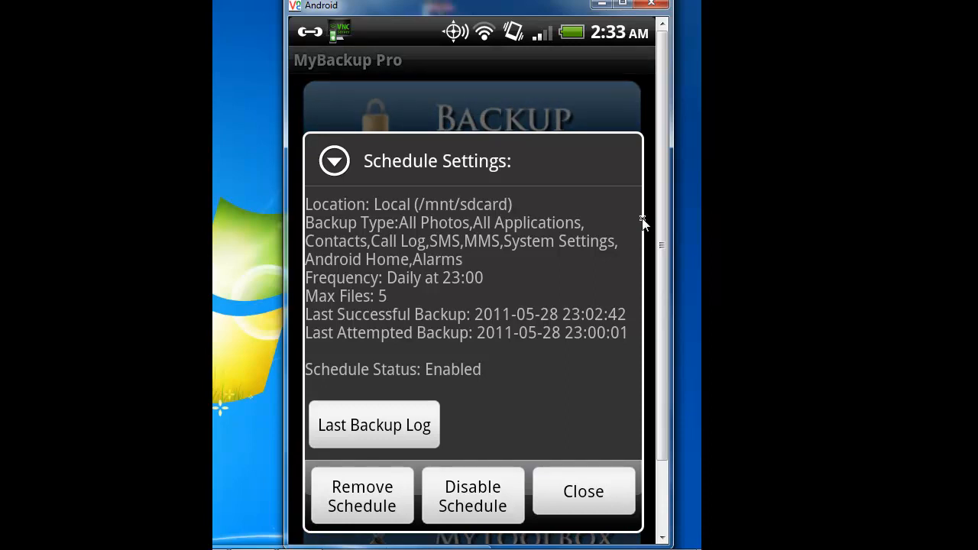
left_click(361, 495)
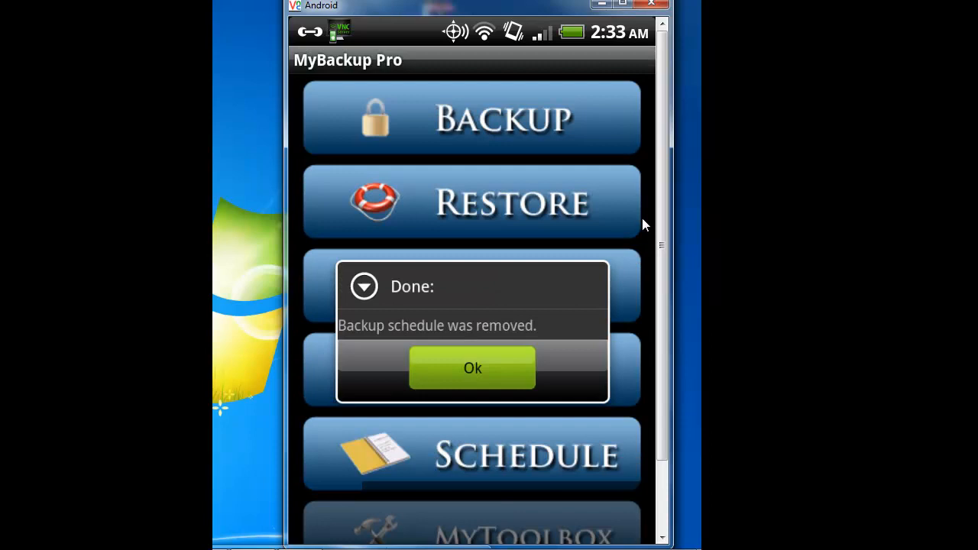
- Acknowledge the removal and review the Backup? checklist of data types for the new schedule
left_click(471, 366)
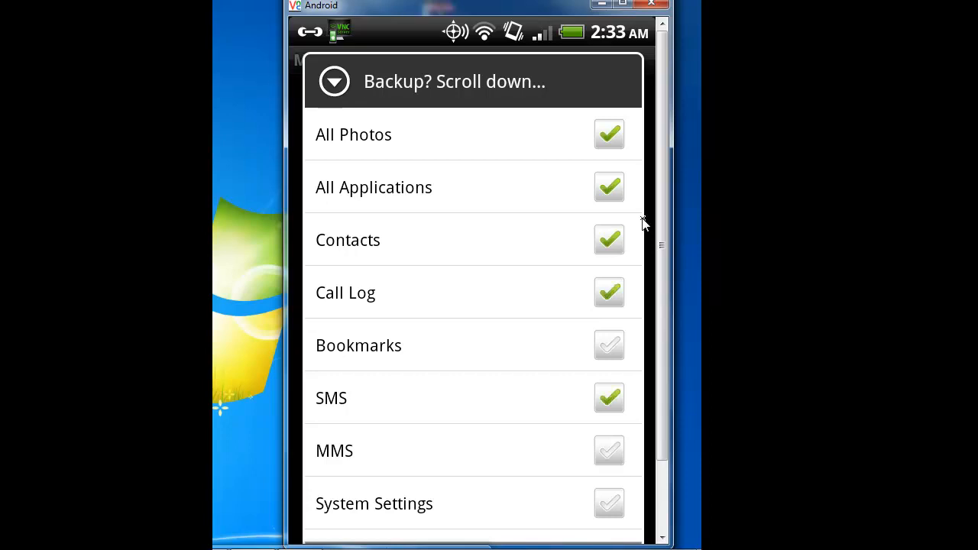
scroll("down", 3)
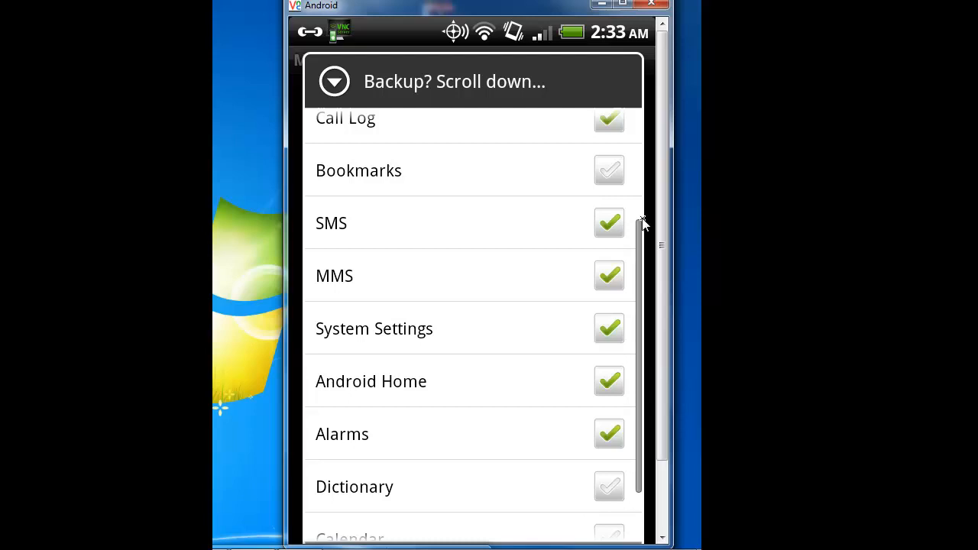
scroll("down", 3)
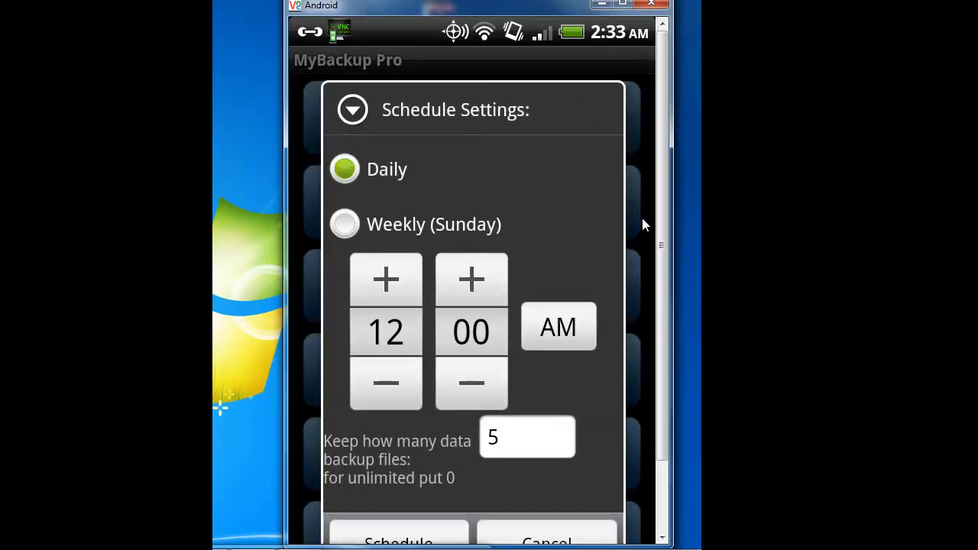
- Set the schedule to Daily at 11:00 PM keeping five backups and confirm it
left_click(345, 224)
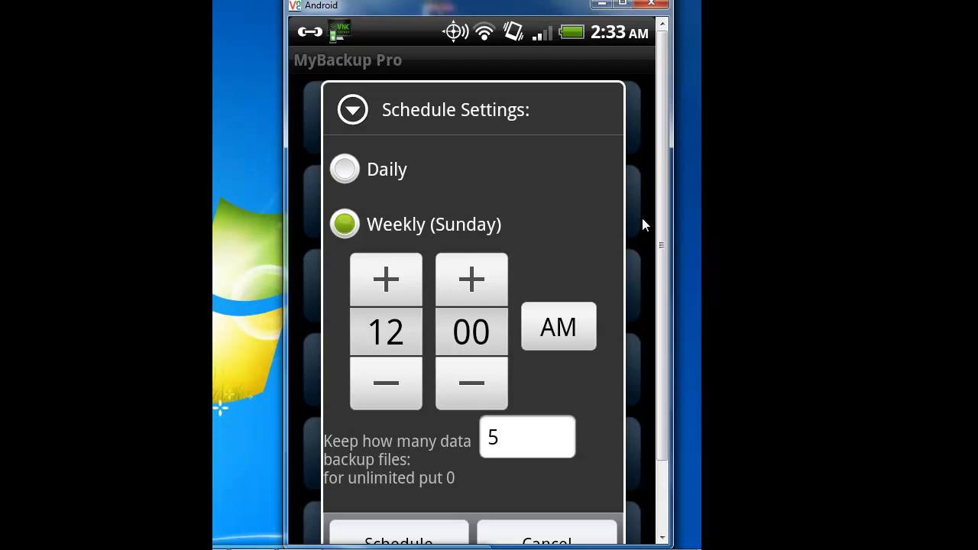
mouse_move(642, 220)
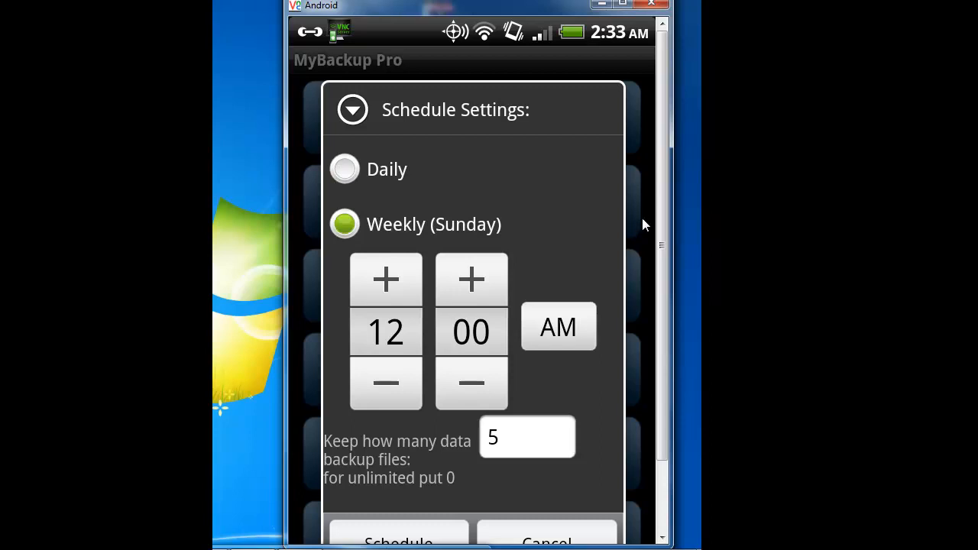
mouse_move(642, 221)
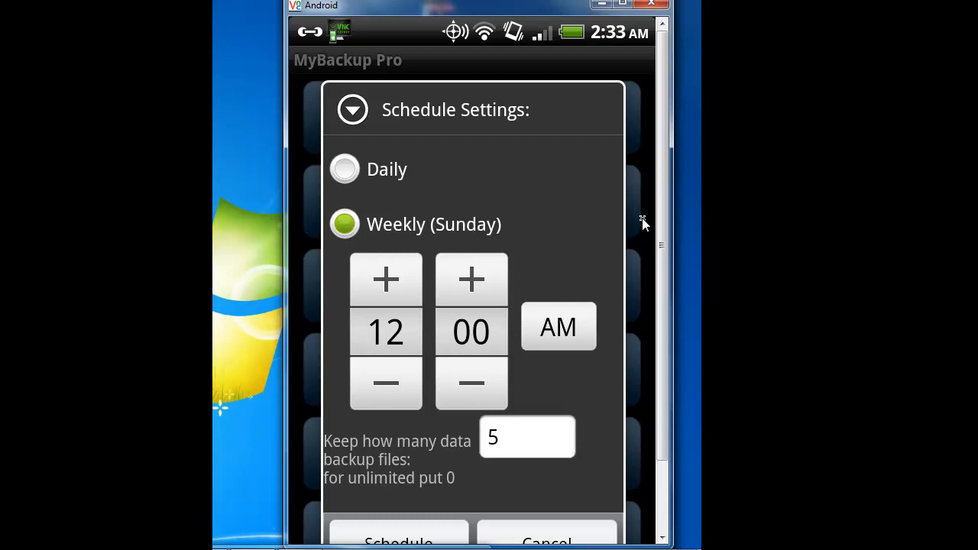
left_click(344, 168)
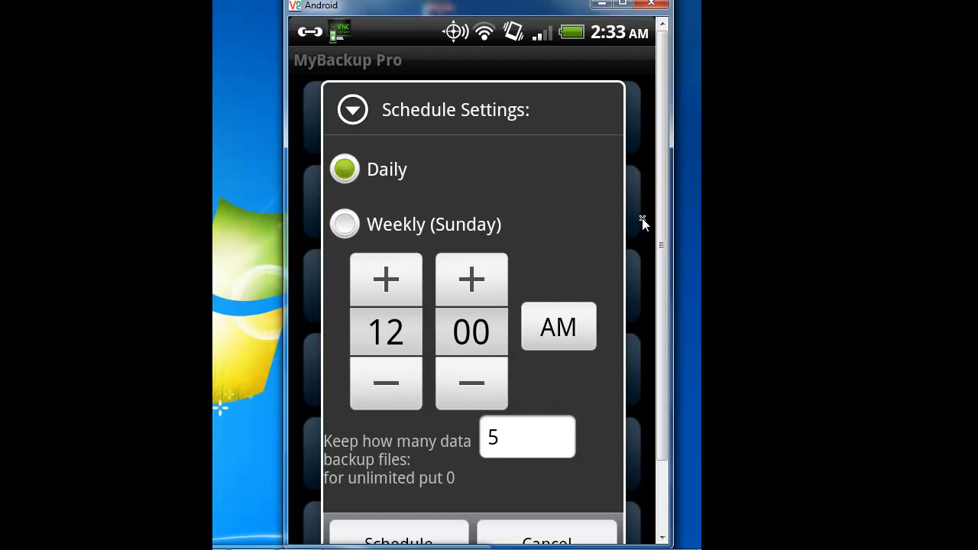
left_click(558, 327)
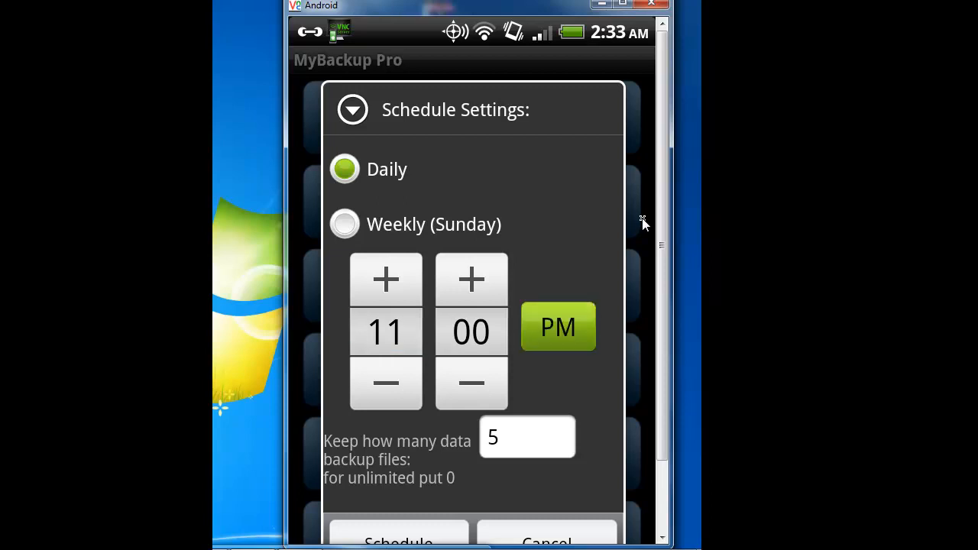
mouse_move(643, 222)
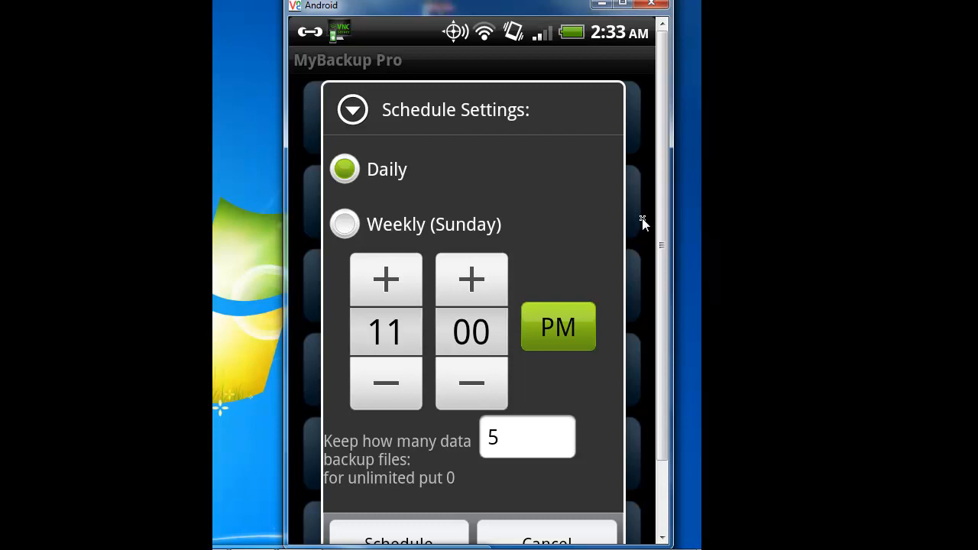
mouse_move(641, 220)
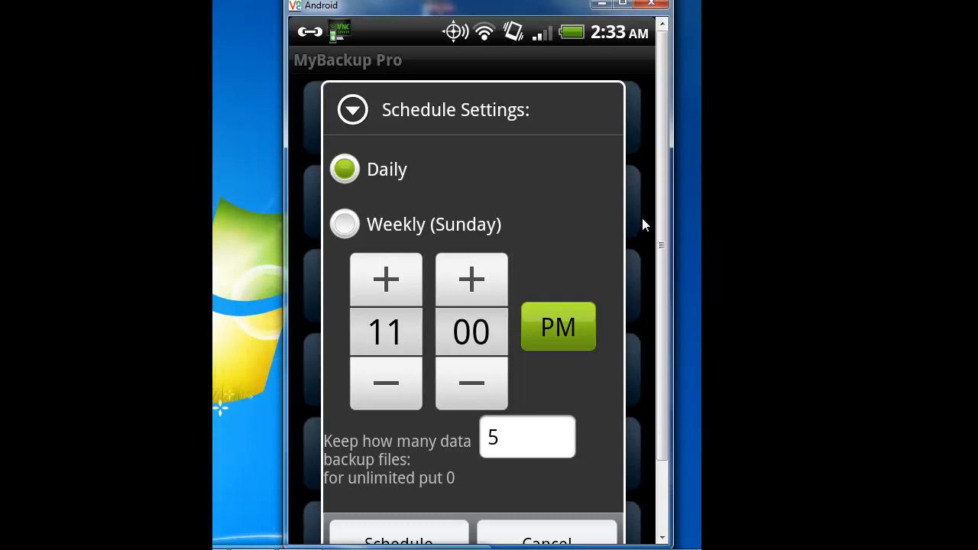
mouse_move(642, 220)
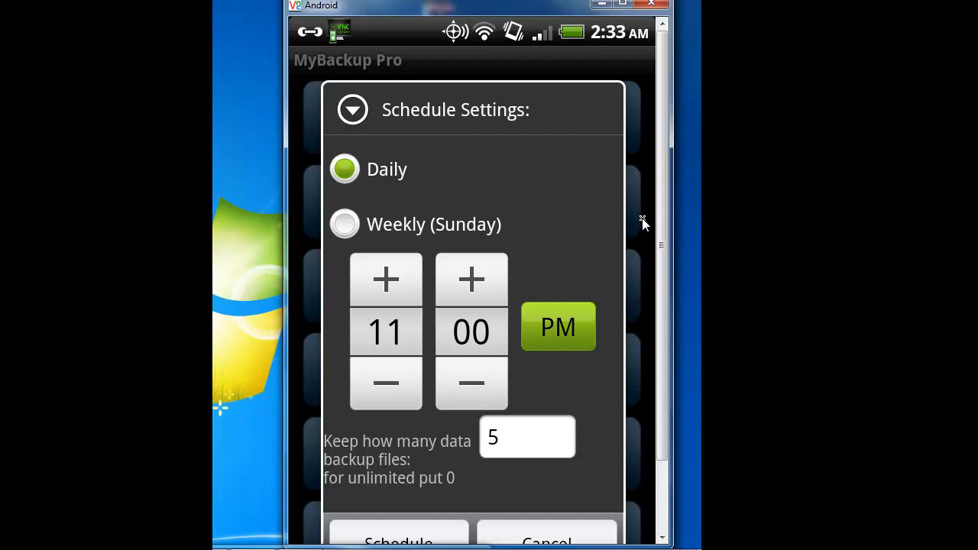
left_click(558, 327)
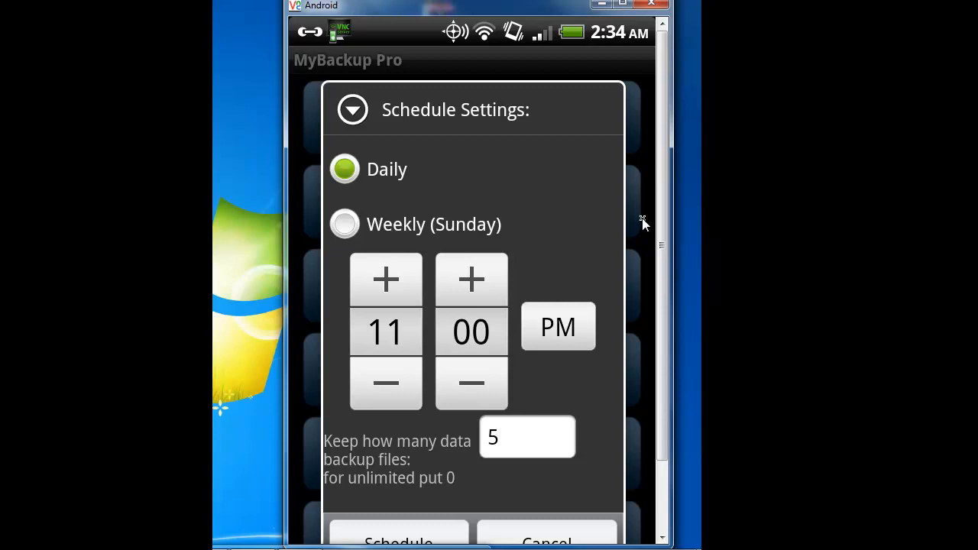
left_click(397, 538)
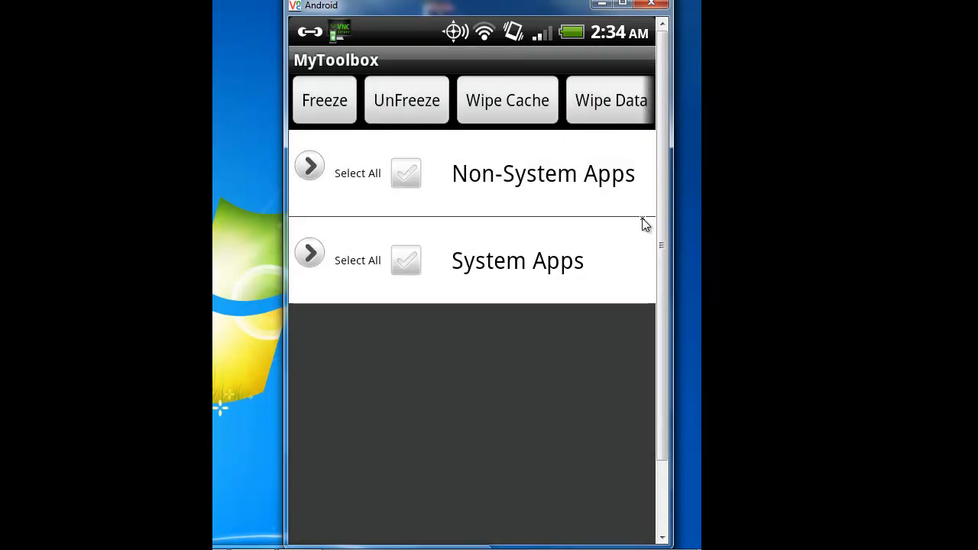
- Expand MyToolbox's Non-System Apps and scroll through the installed app list
left_click(309, 165)
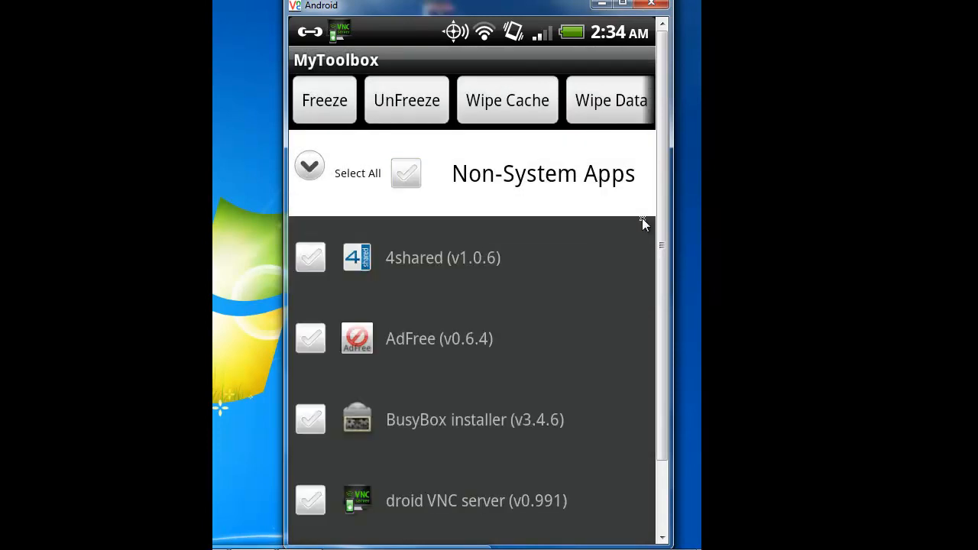
scroll("left", 3)
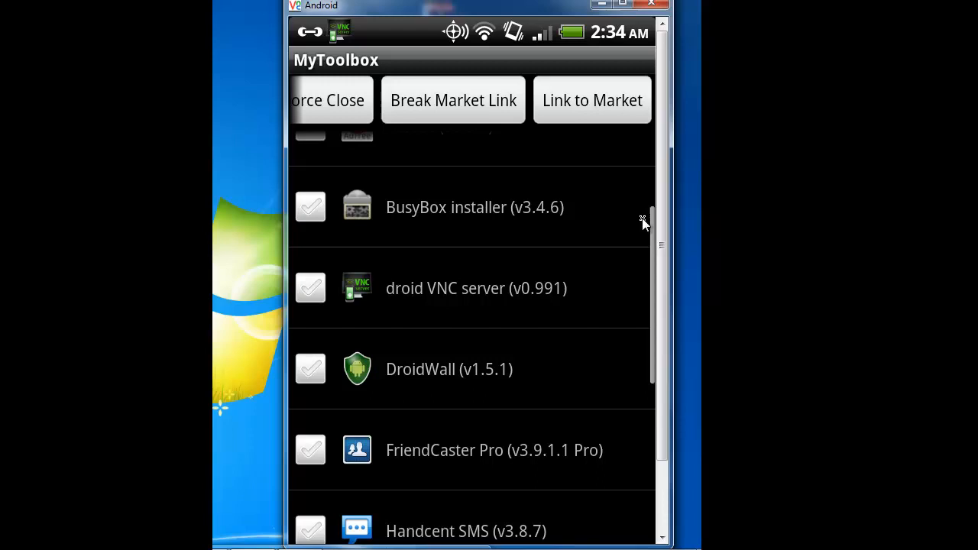
scroll("down", 3)
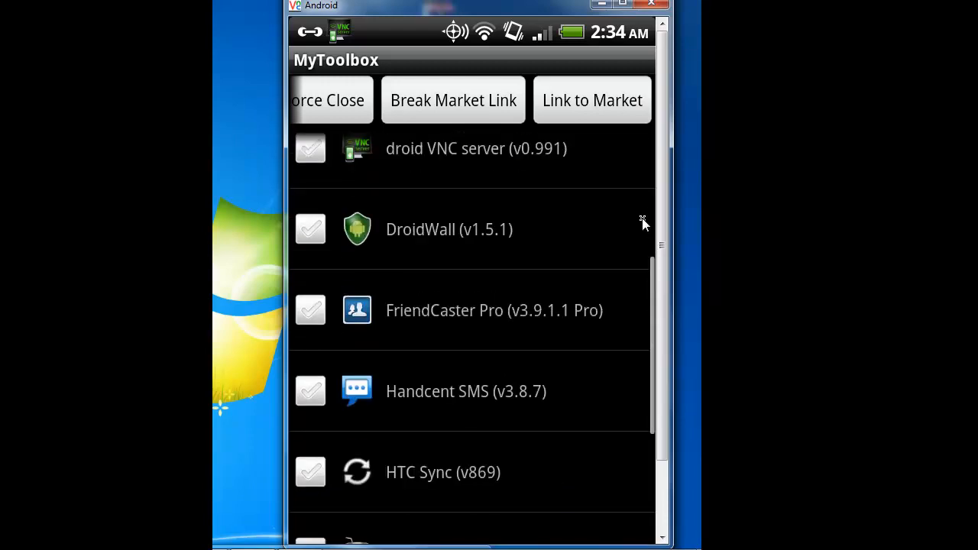
scroll("down", 3)
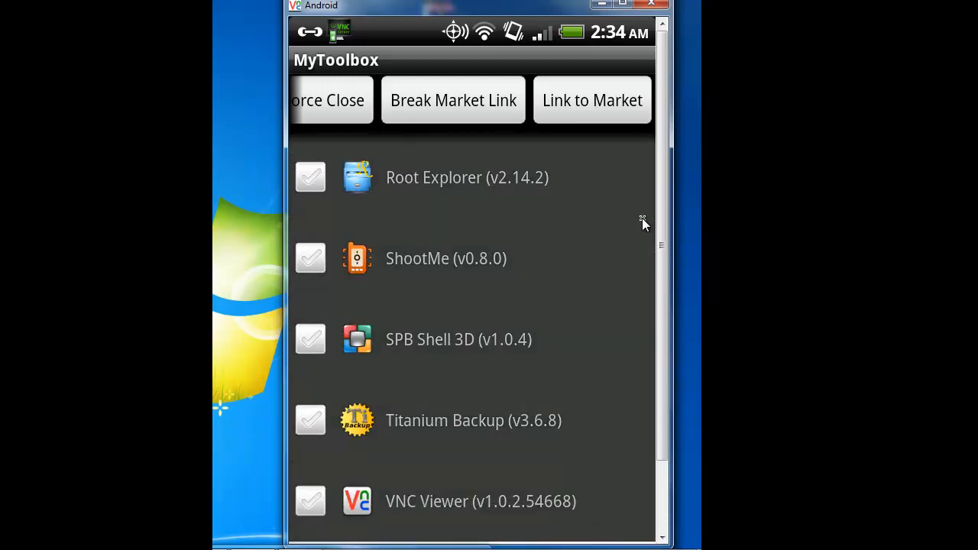
scroll("up", 3)
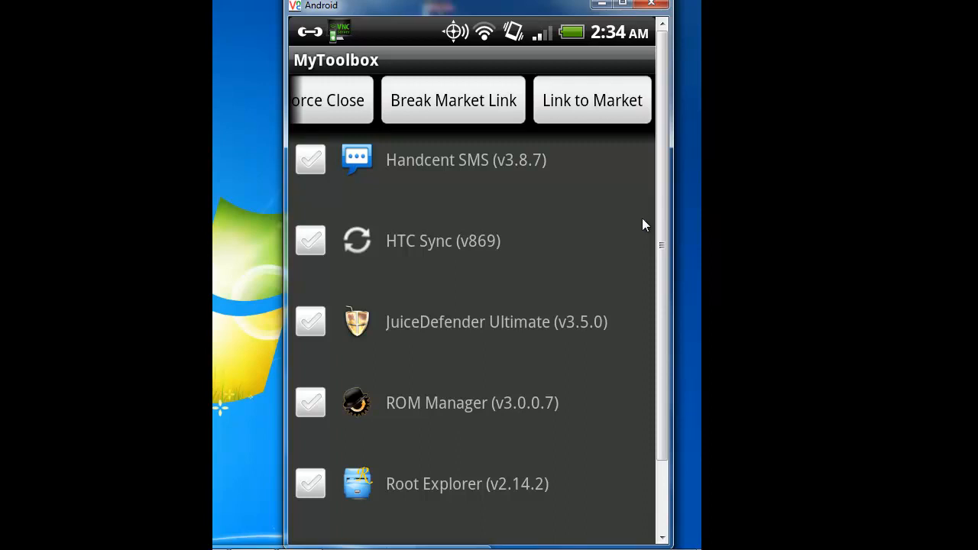
scroll("down", 3)
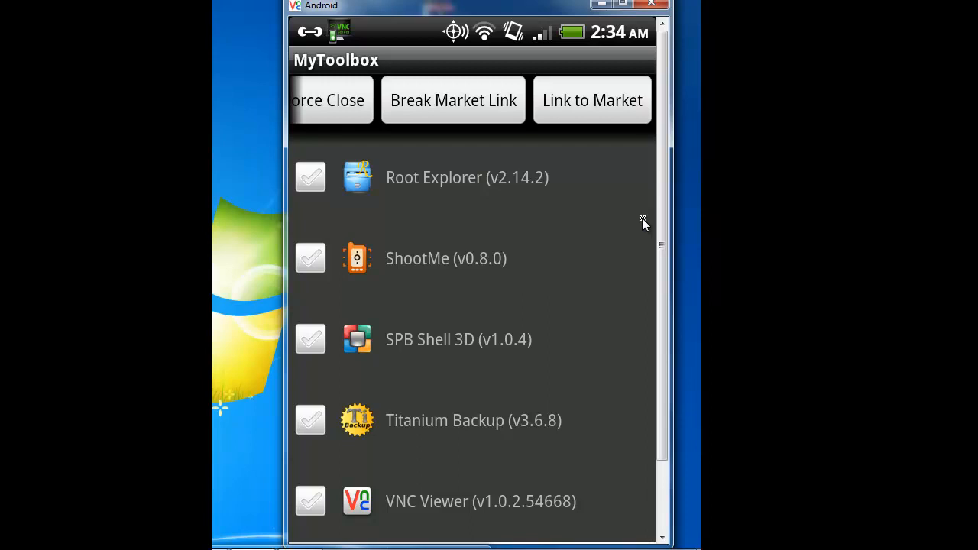
scroll("left", 3)
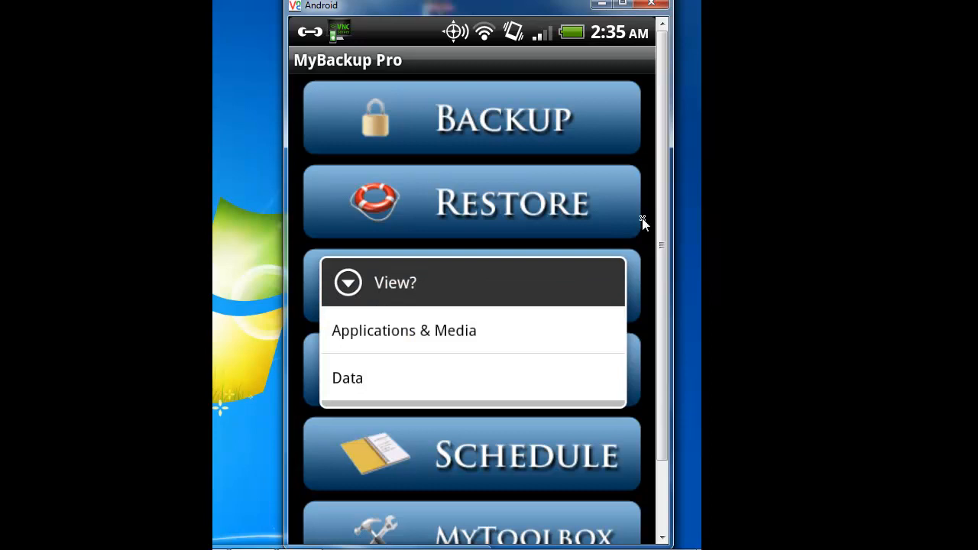
mouse_move(642, 222)
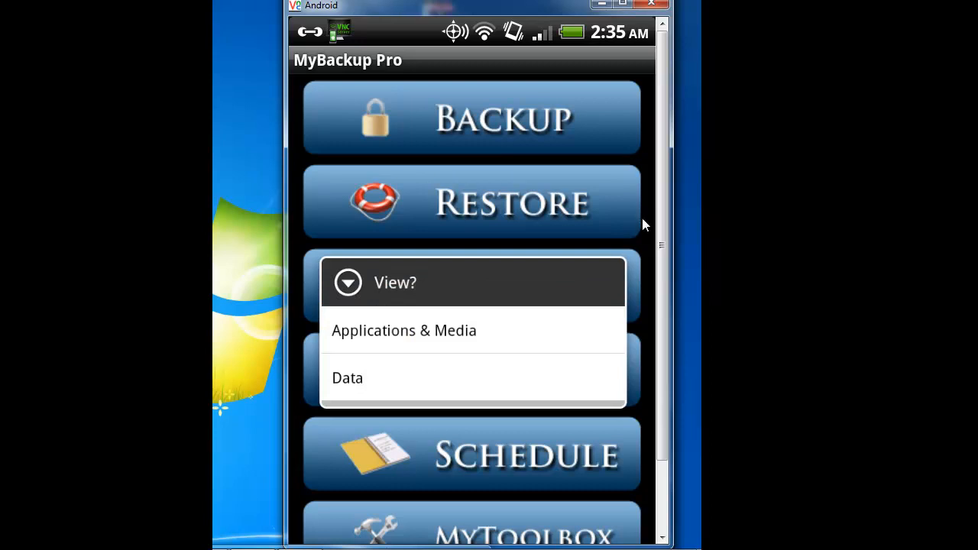
mouse_move(642, 222)
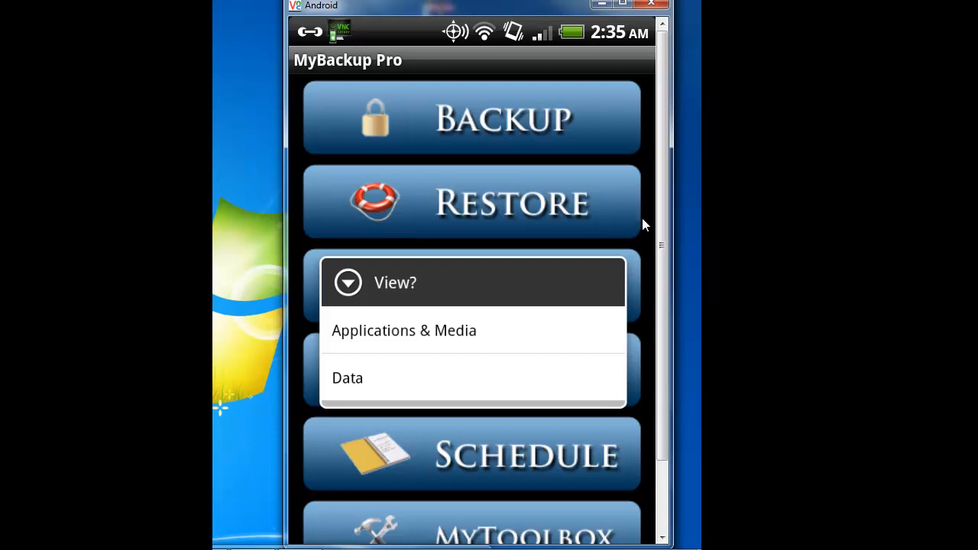
- Dismiss the 'View?' prompt so MyBackup Pro's main menu remains showing
left_click(472, 202)
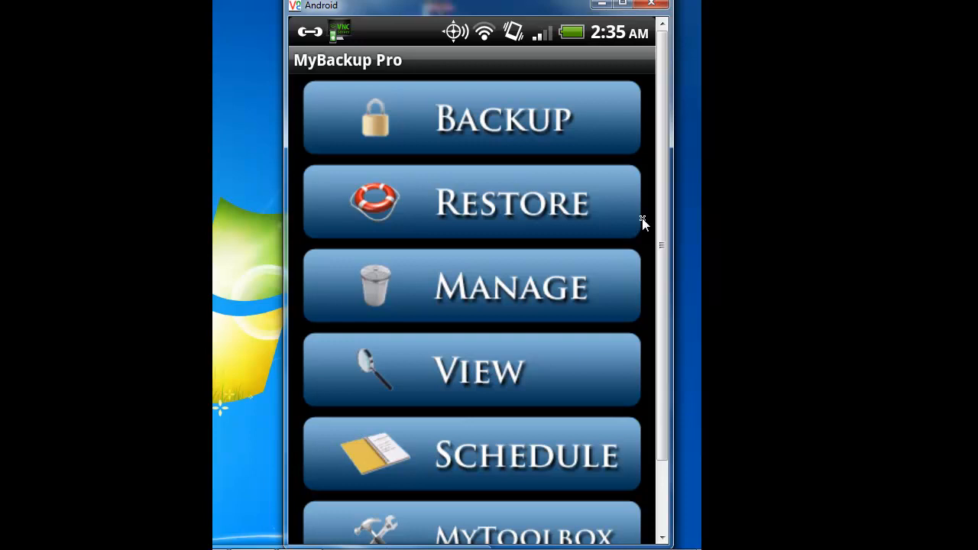
mouse_move(642, 220)
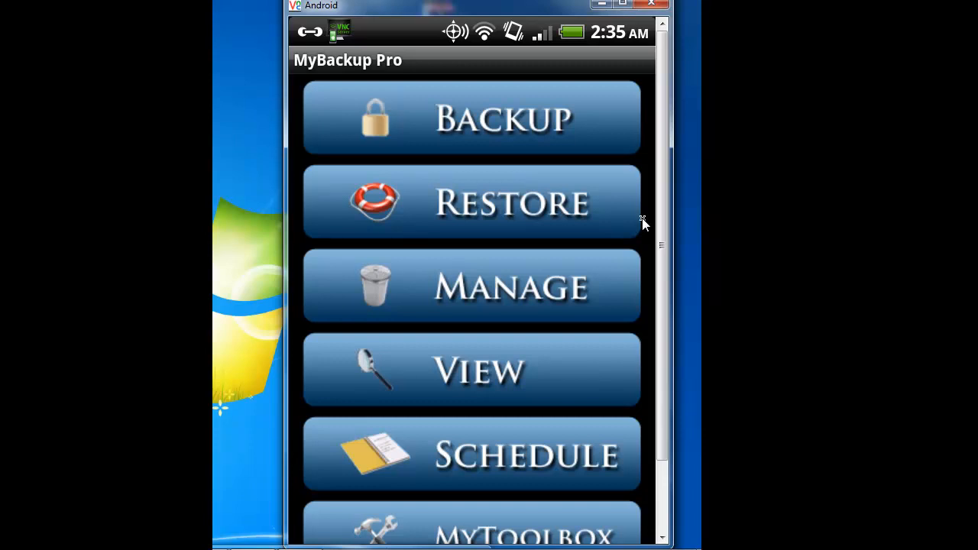
mouse_move(642, 220)
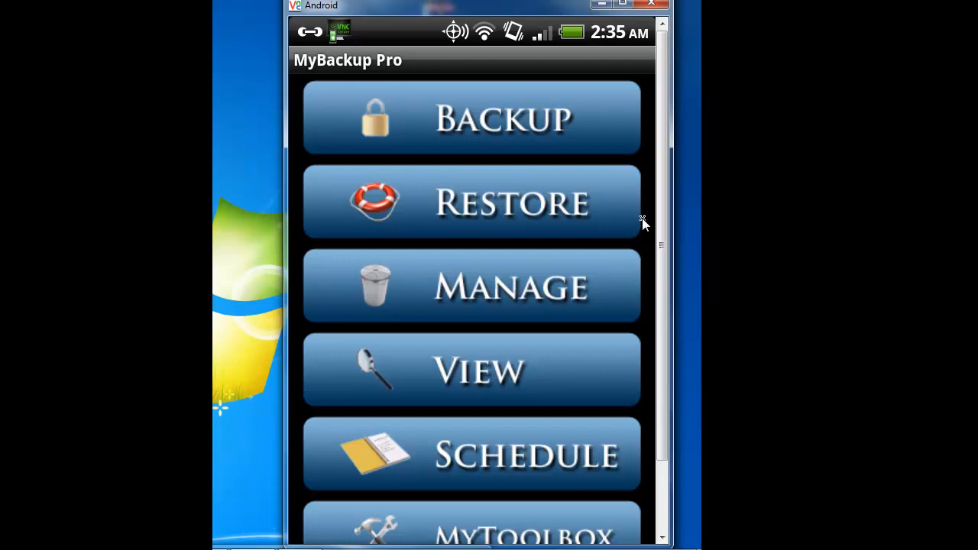
mouse_move(642, 220)
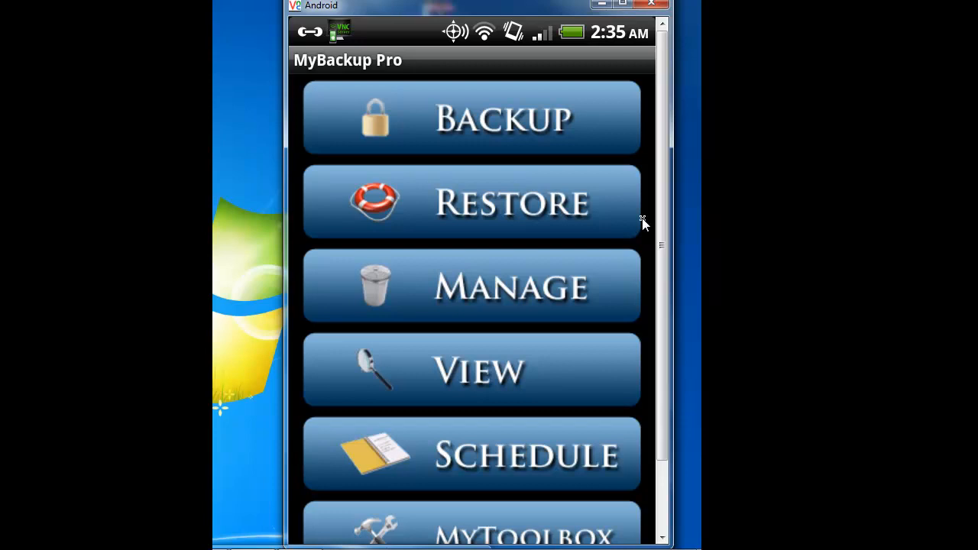
mouse_move(642, 218)
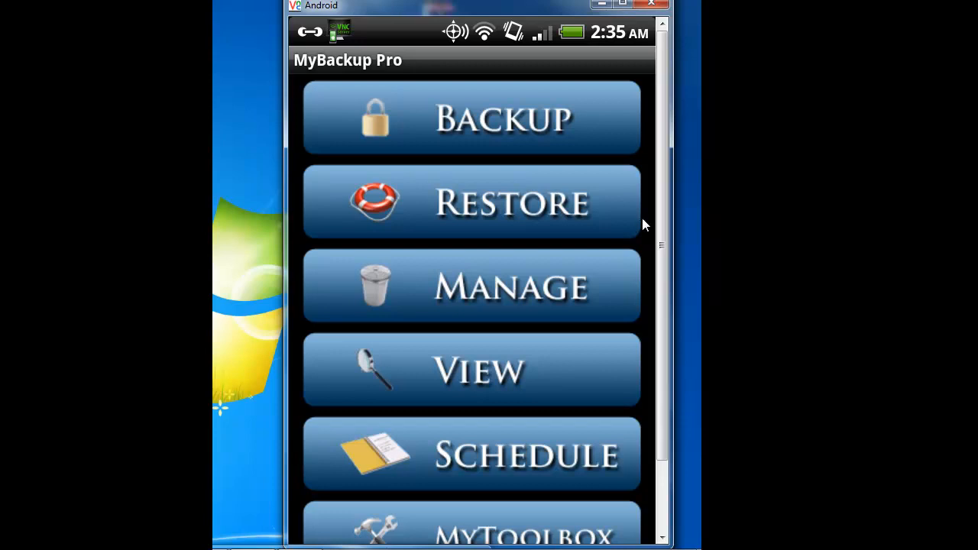